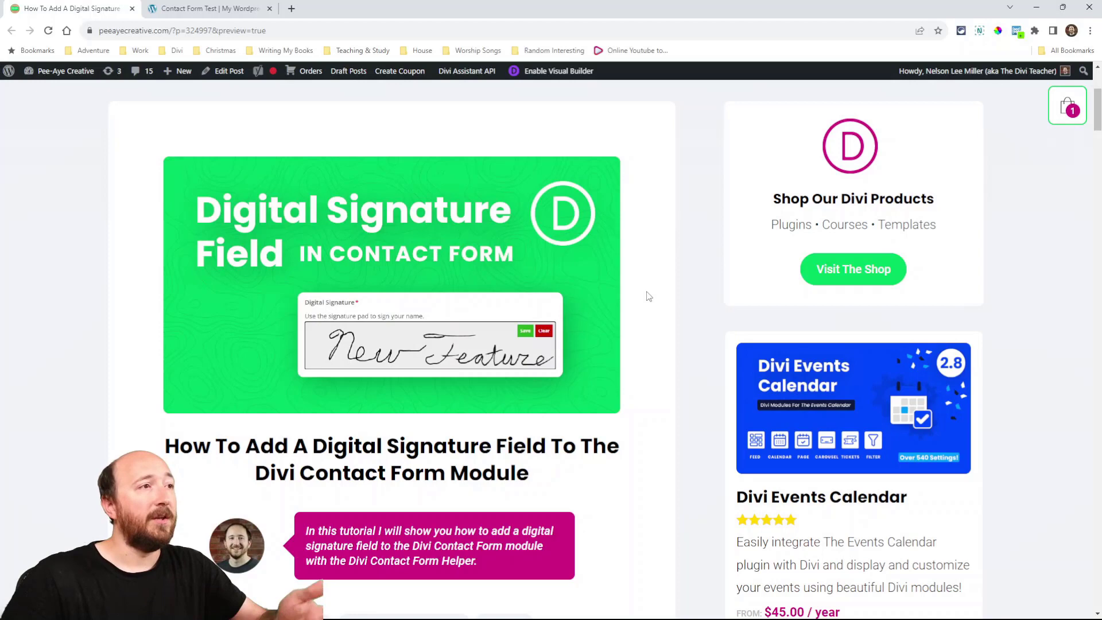
Step: Search the module list for 'cont' and insert a Contact Form module into the row
{"action": "scroll", "scroll_direction": "down", "scroll_amount": 3}
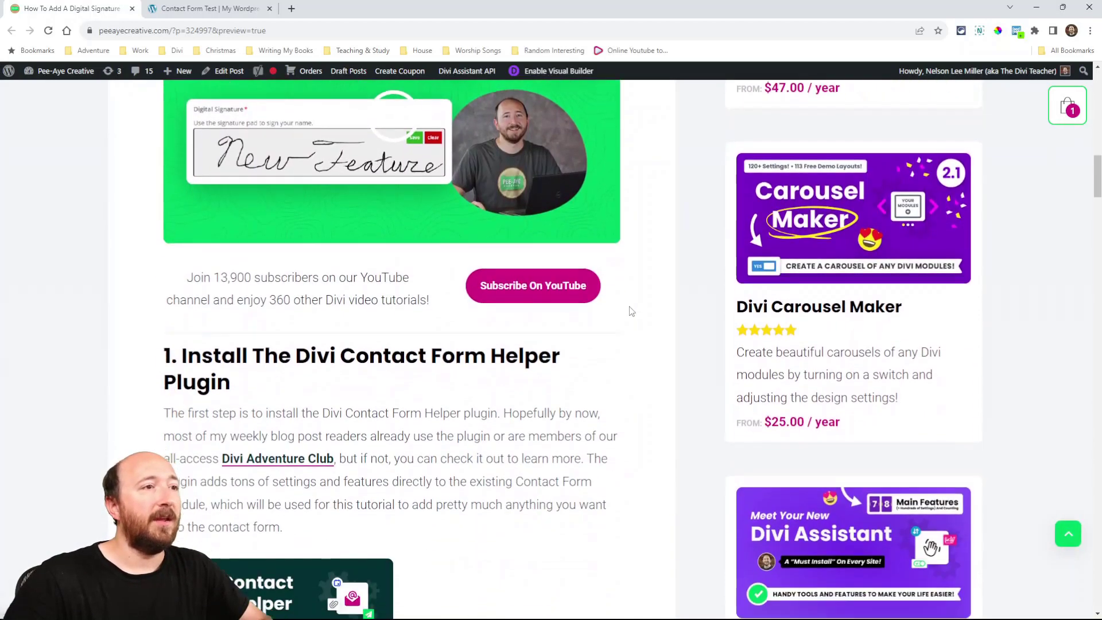
{"action": "scroll", "scroll_direction": "down", "scroll_amount": 3}
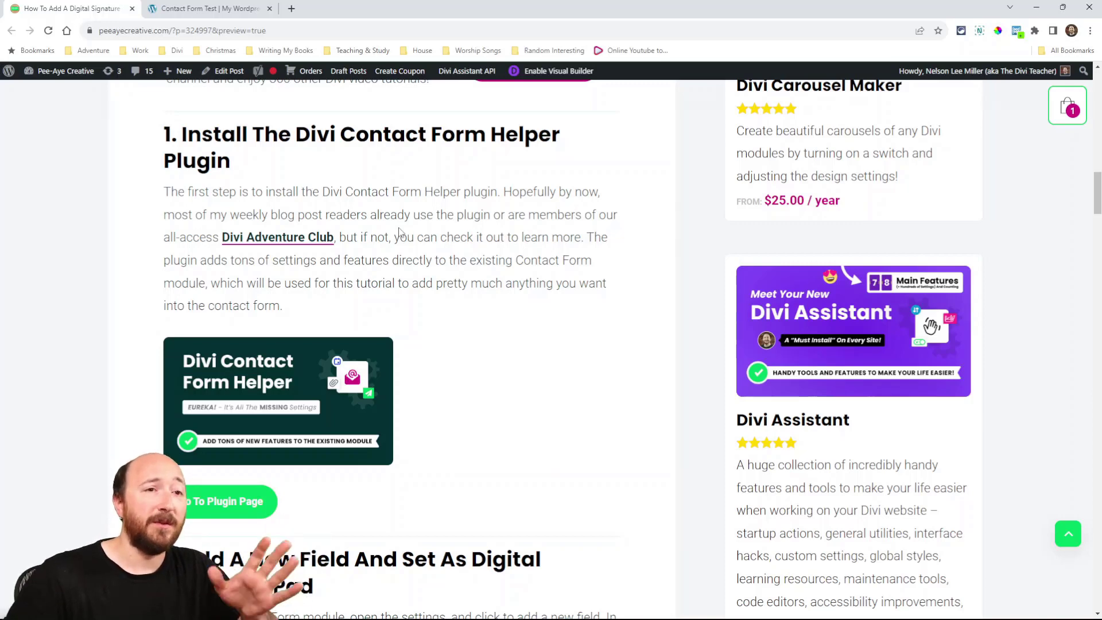
{"action": "scroll", "scroll_direction": "down", "scroll_amount": 3}
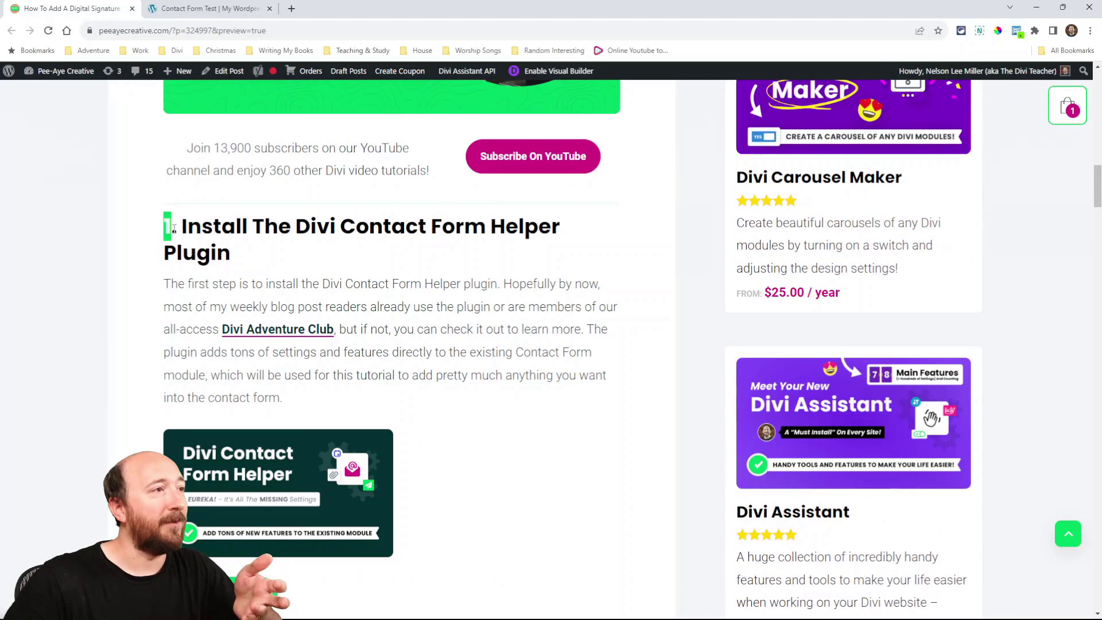
{"action": "scroll", "scroll_direction": "down", "scroll_amount": 3}
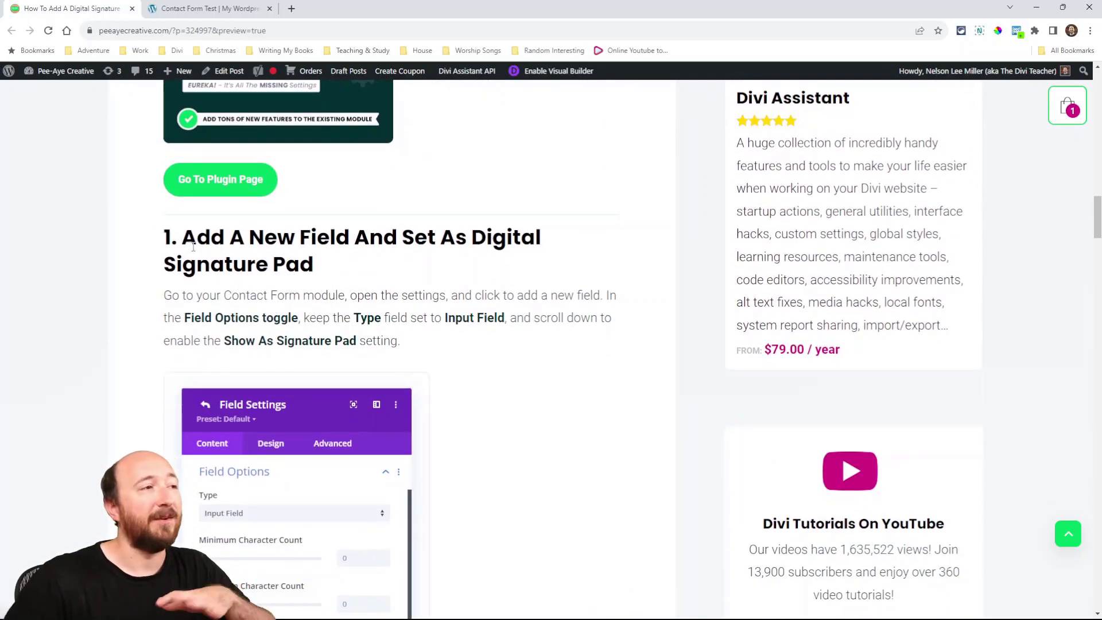
{"action": "scroll", "scroll_direction": "down", "scroll_amount": 3}
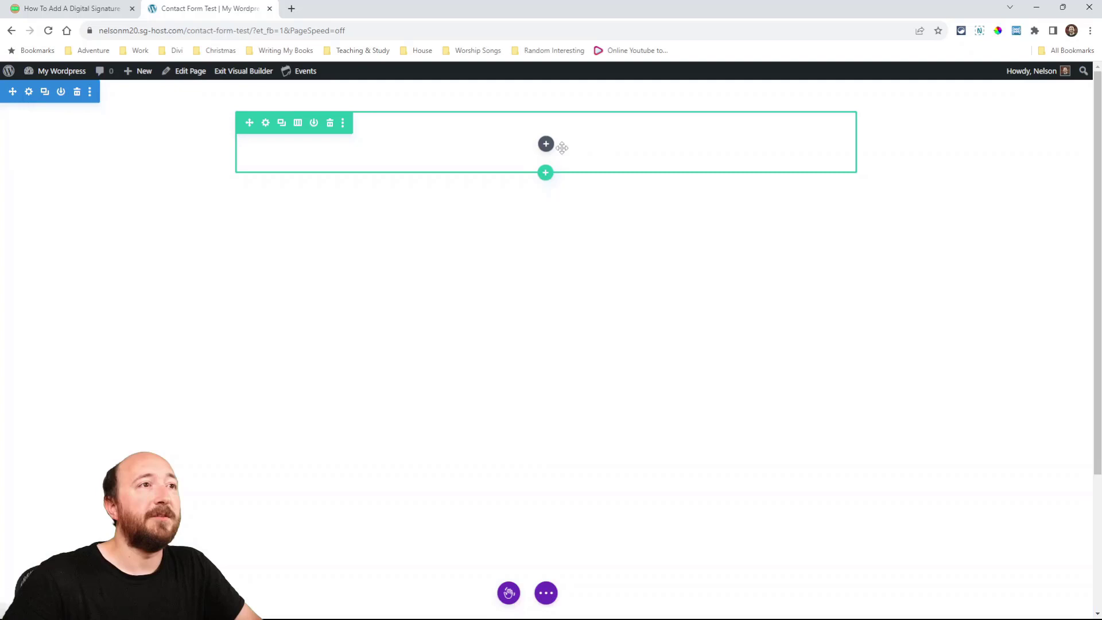
{"action": "left_click", "coordinate": [545, 144]}
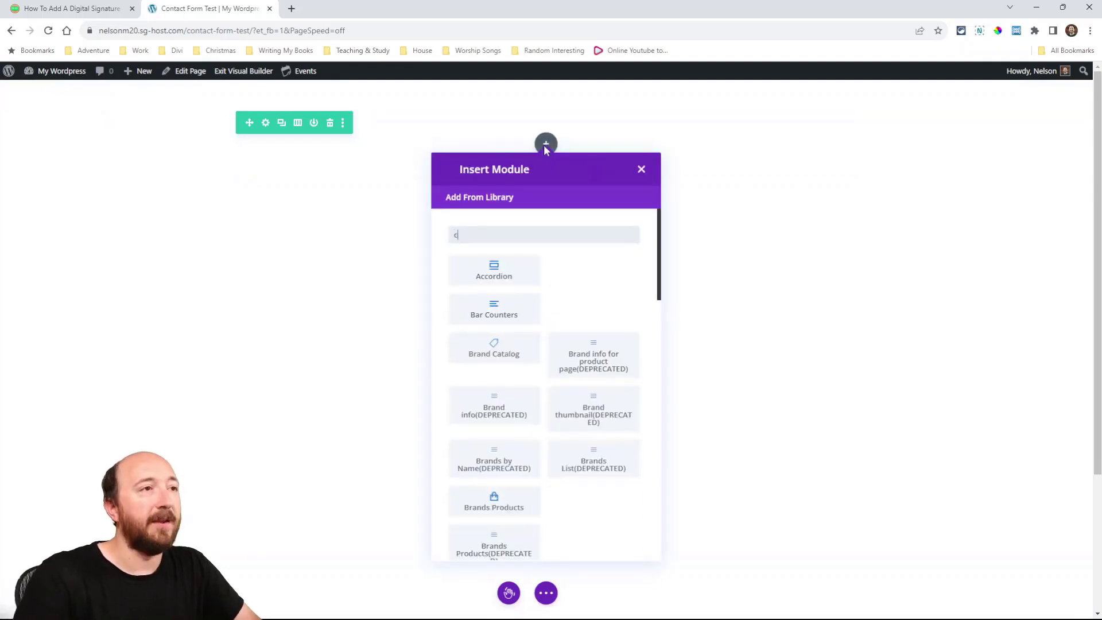
{"action": "type", "text": "ont"}
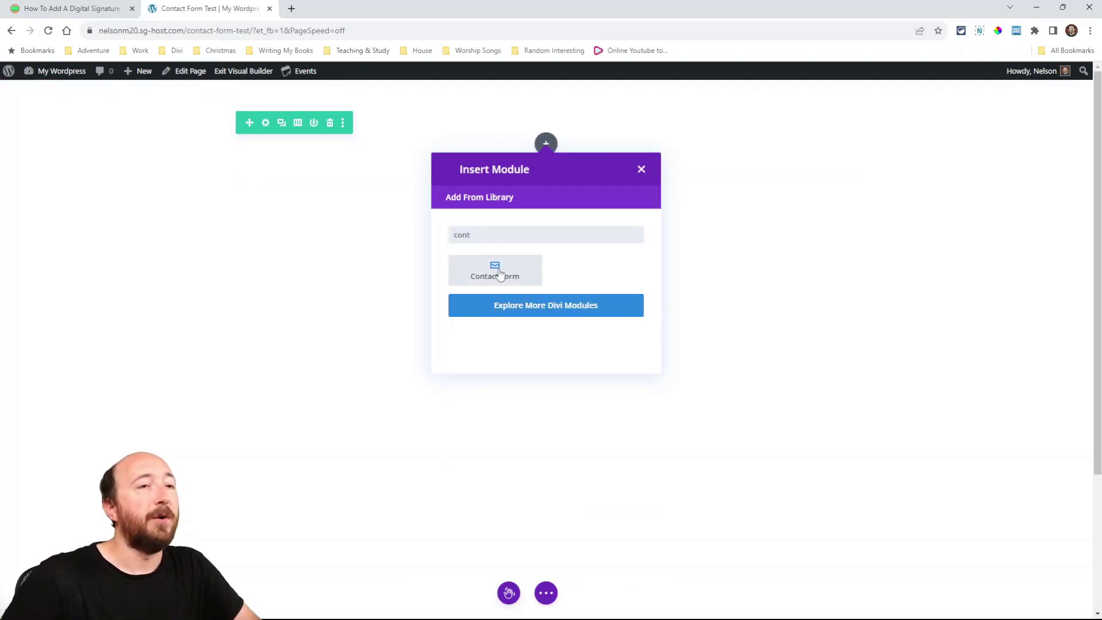
{"action": "left_click", "coordinate": [494, 270]}
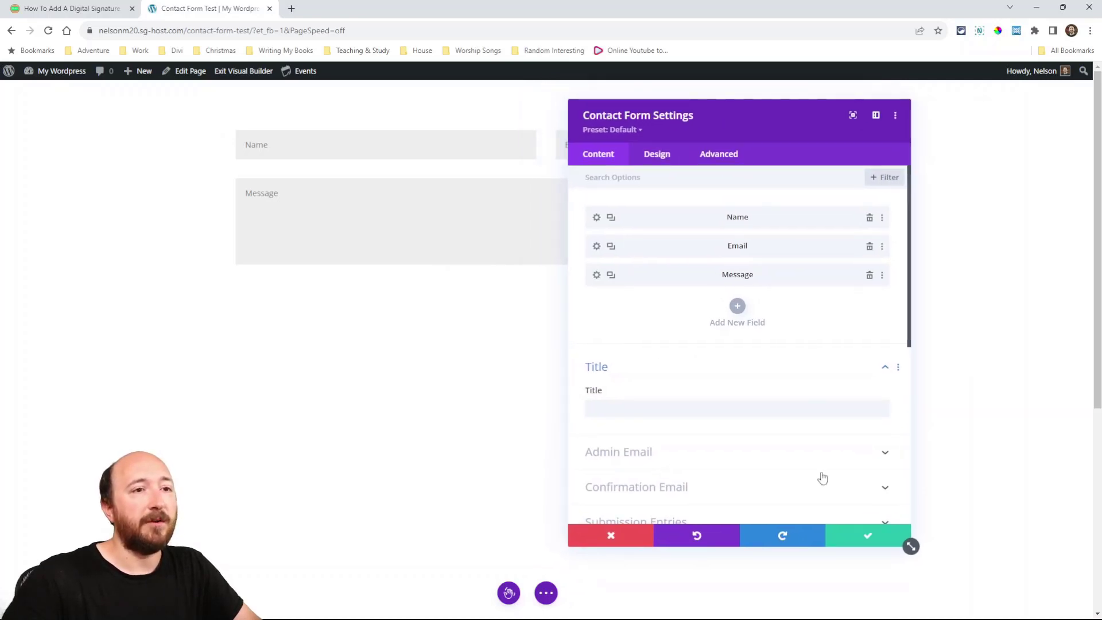
{"action": "mouse_move", "coordinate": [666, 255]}
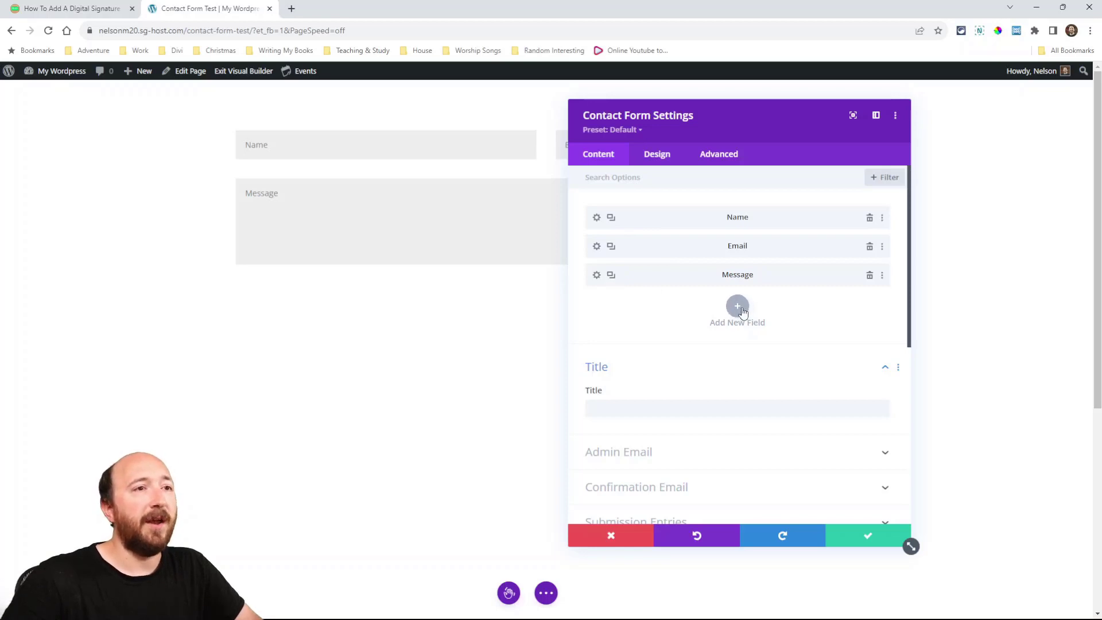
Step: Add Field_4 to the contact form and set its label to 'Signature'
{"action": "left_click", "coordinate": [737, 311]}
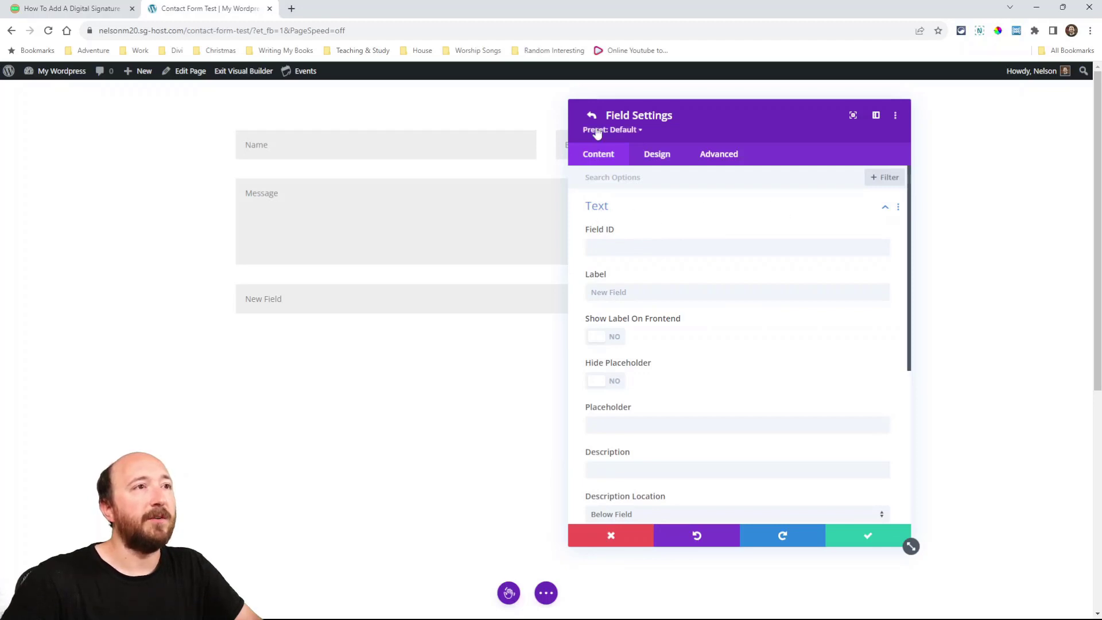
{"action": "left_click", "coordinate": [885, 206]}
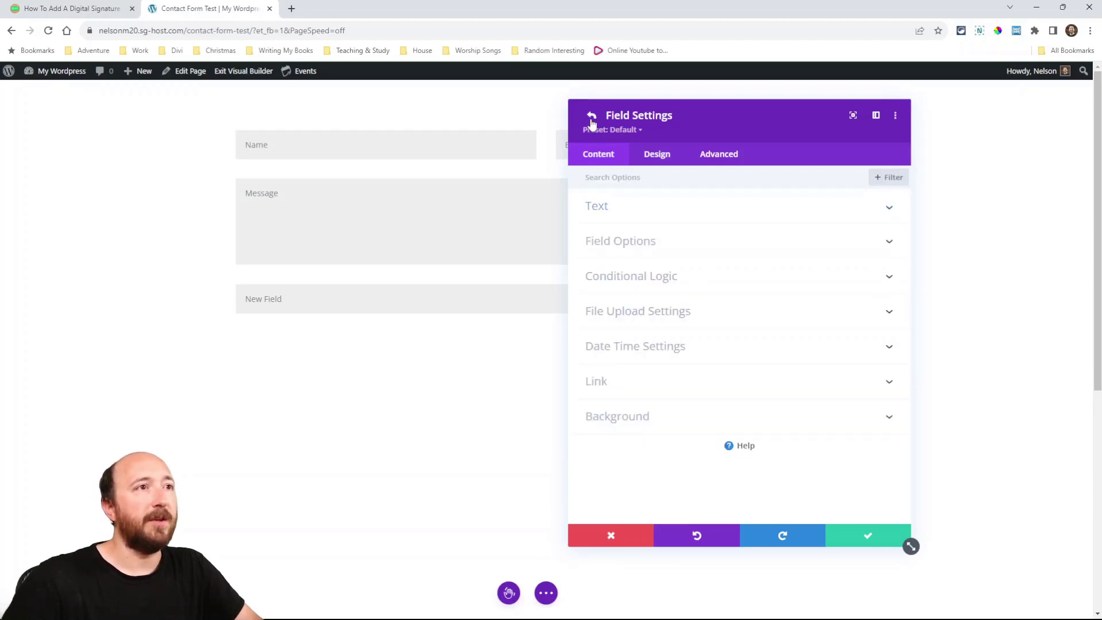
{"action": "left_click", "coordinate": [592, 116]}
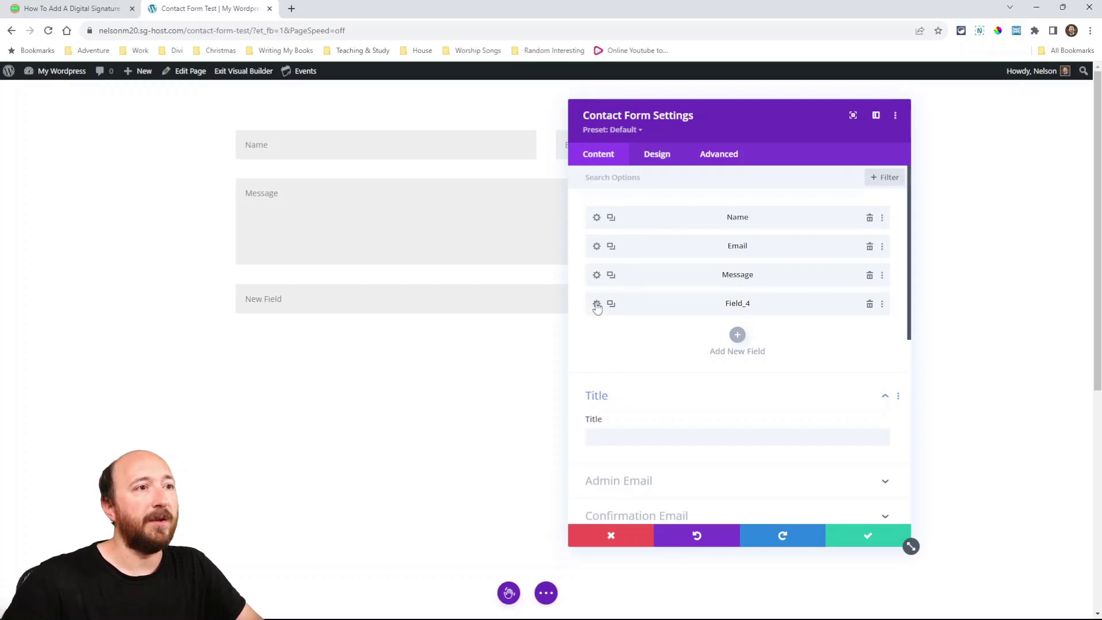
{"action": "left_click", "coordinate": [597, 303]}
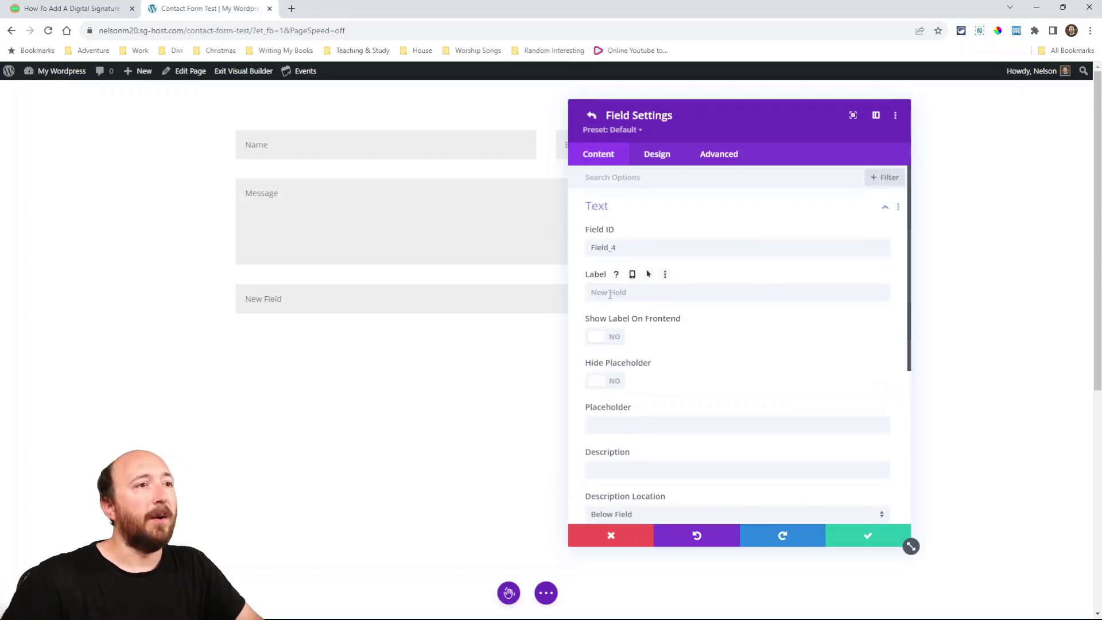
{"action": "left_click", "coordinate": [736, 292]}
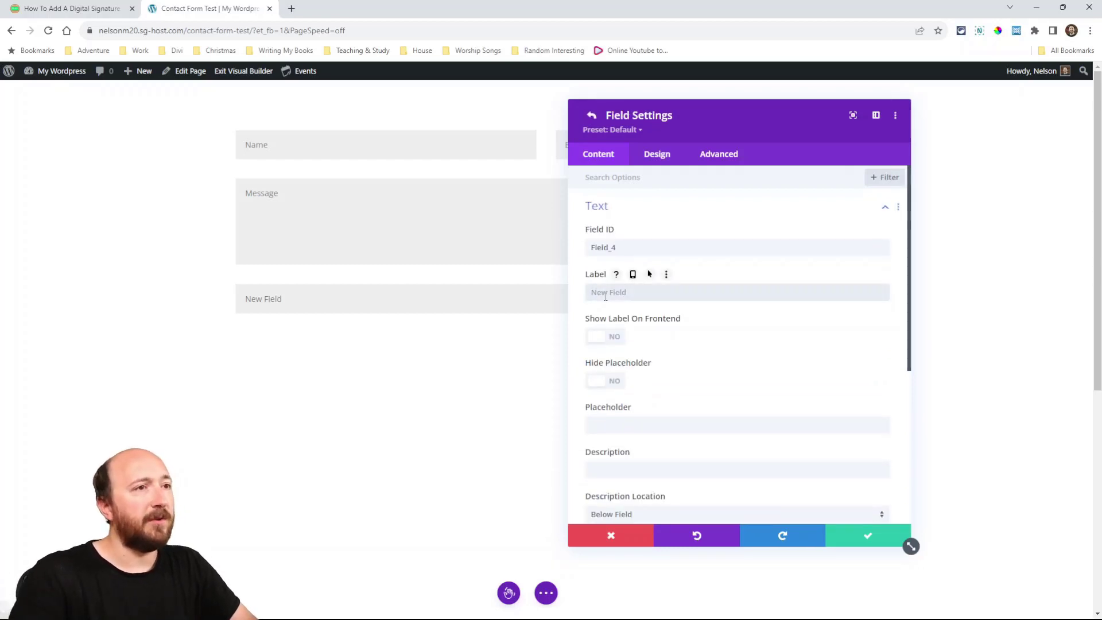
{"action": "type", "text": "Signature"}
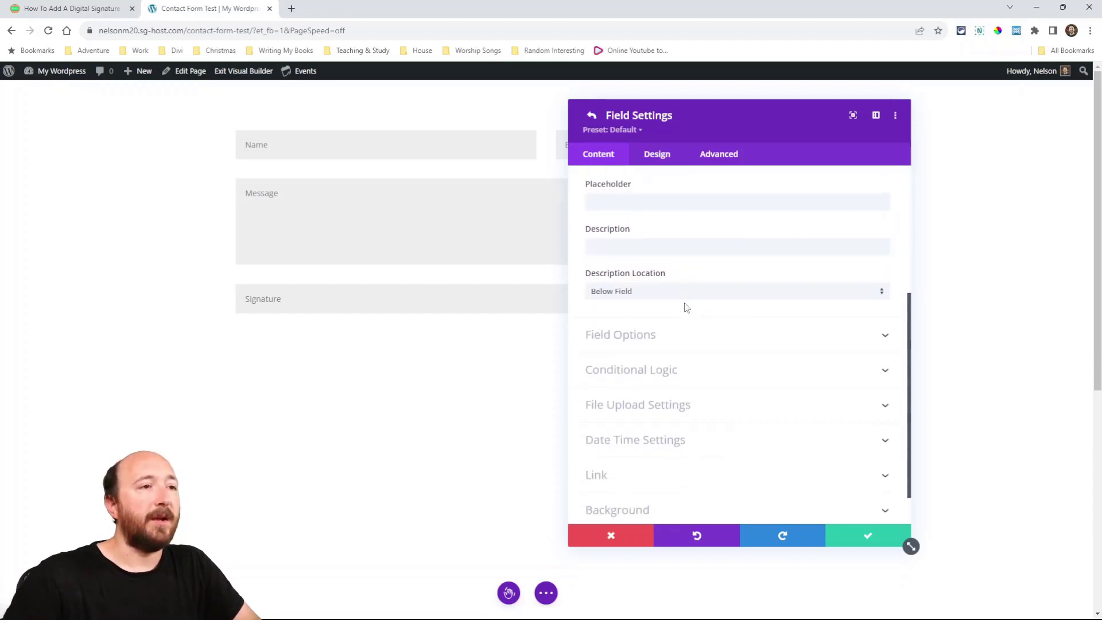
Step: Keep the Signature field type as Input Field and set Use As Signature Pad to Yes
{"action": "scroll", "scroll_direction": "down", "scroll_amount": 3}
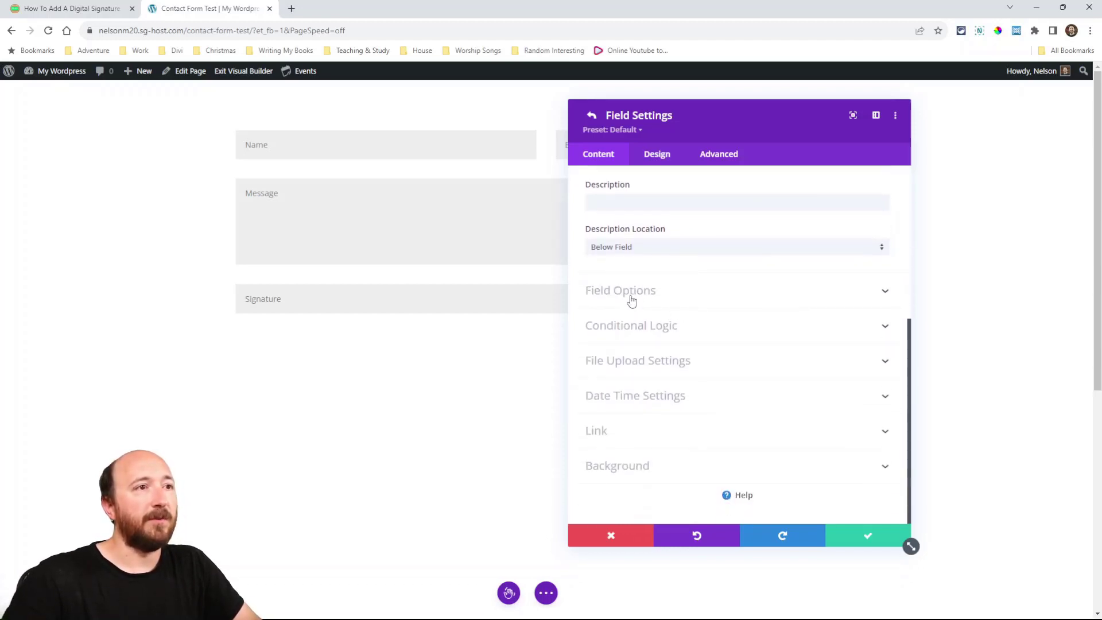
{"action": "left_click", "coordinate": [620, 290]}
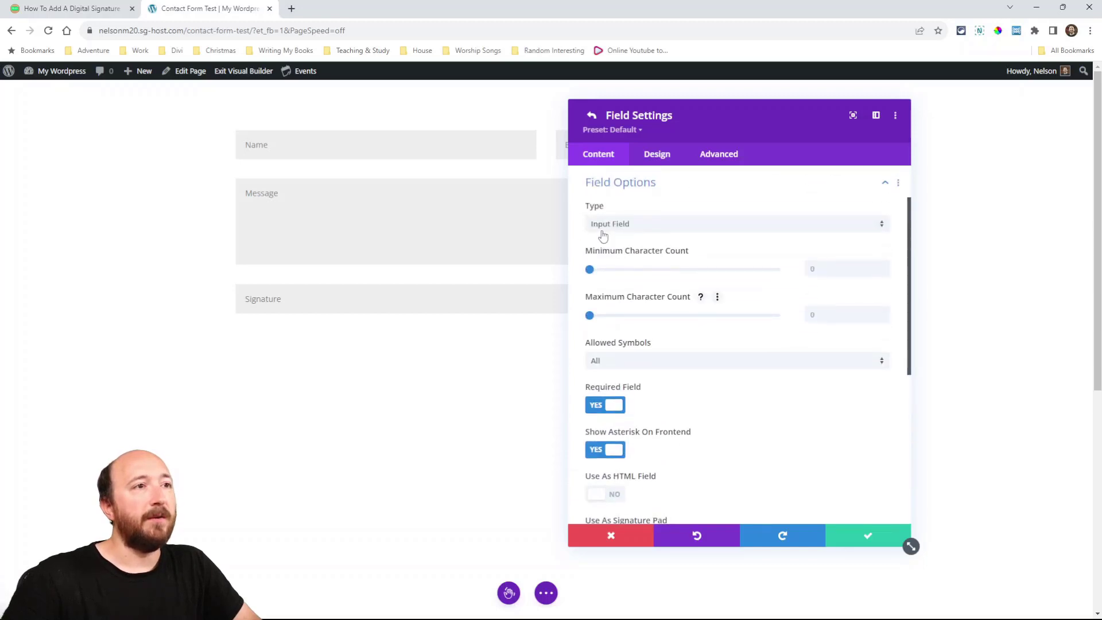
{"action": "left_click", "coordinate": [736, 224]}
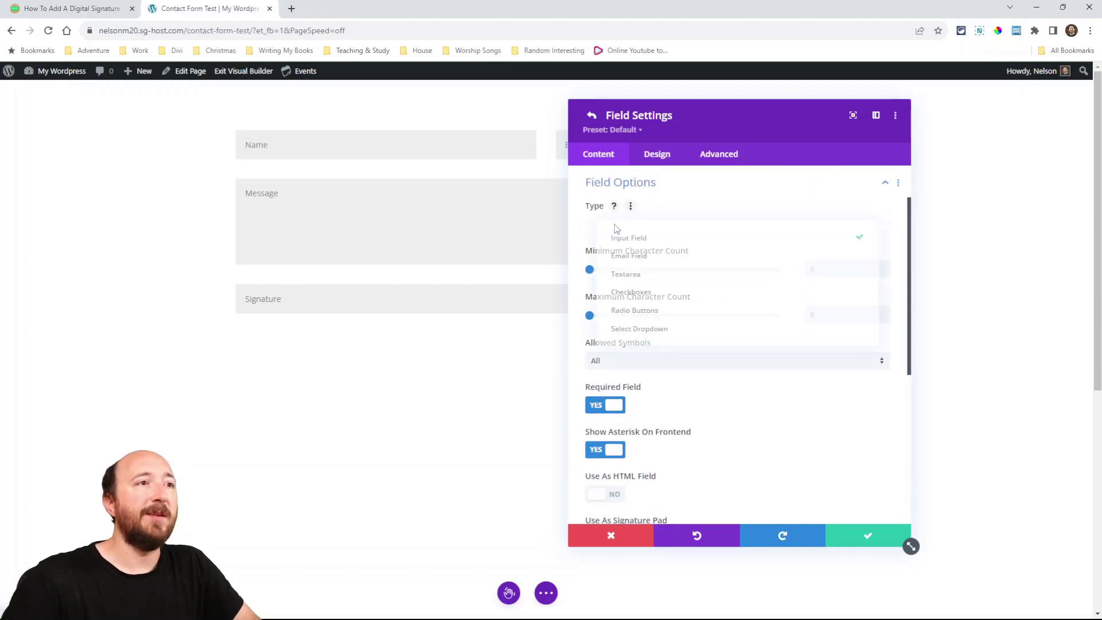
{"action": "left_click", "coordinate": [629, 238]}
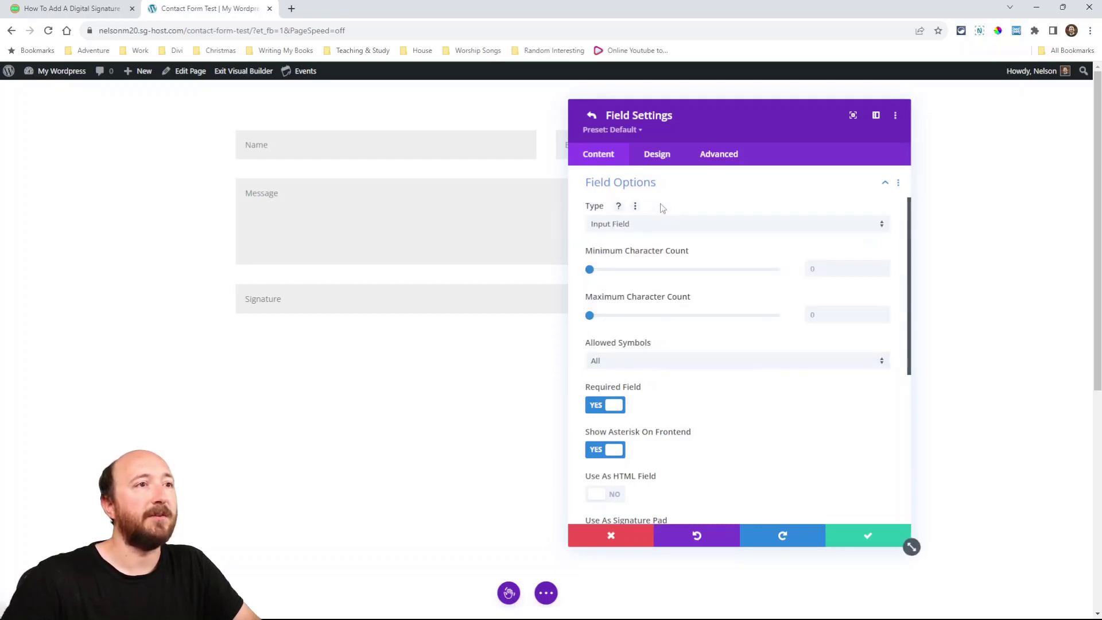
{"action": "scroll", "scroll_direction": "down", "scroll_amount": 3}
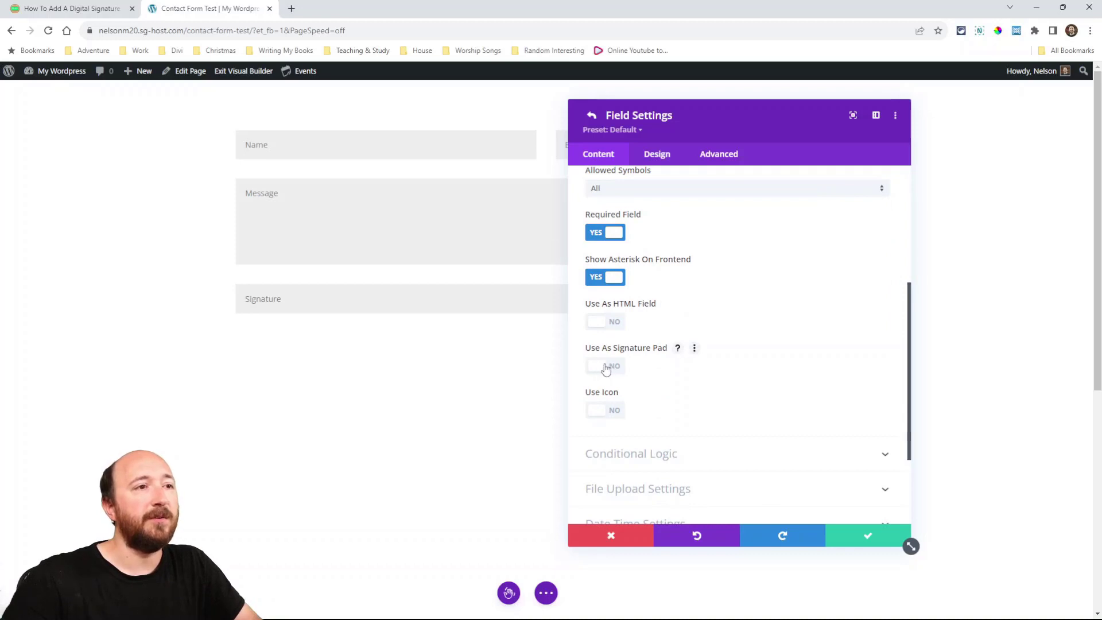
{"action": "left_click", "coordinate": [604, 365]}
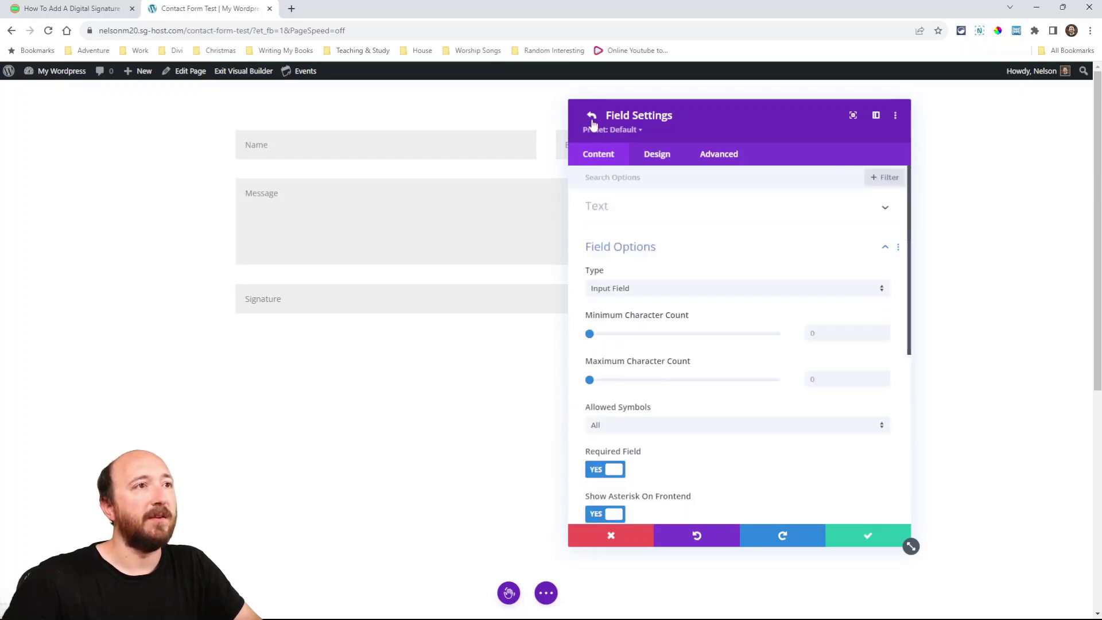
{"action": "left_click", "coordinate": [591, 115]}
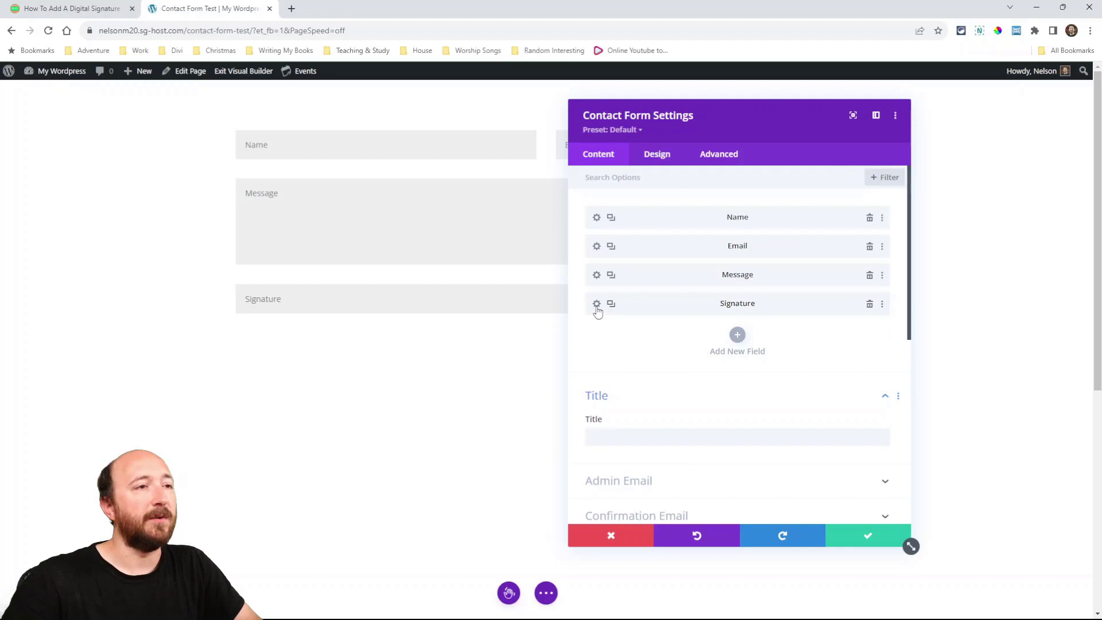
Step: Set the Signature field description to 'Please use the signature pad to sign your name.'
{"action": "left_click", "coordinate": [597, 303]}
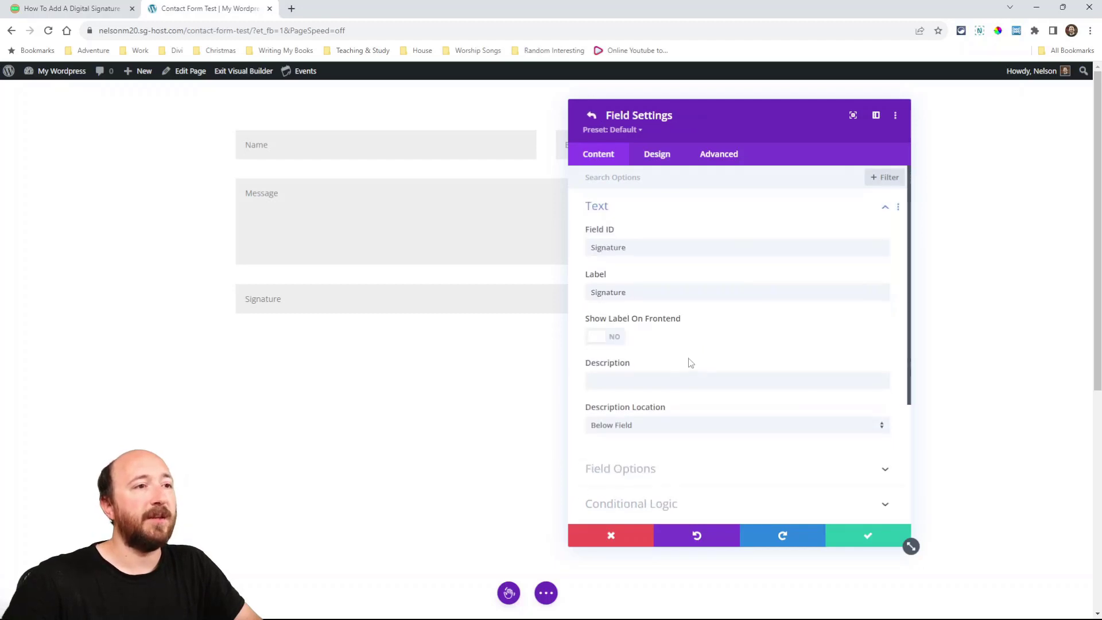
{"action": "scroll", "scroll_direction": "down", "scroll_amount": 3}
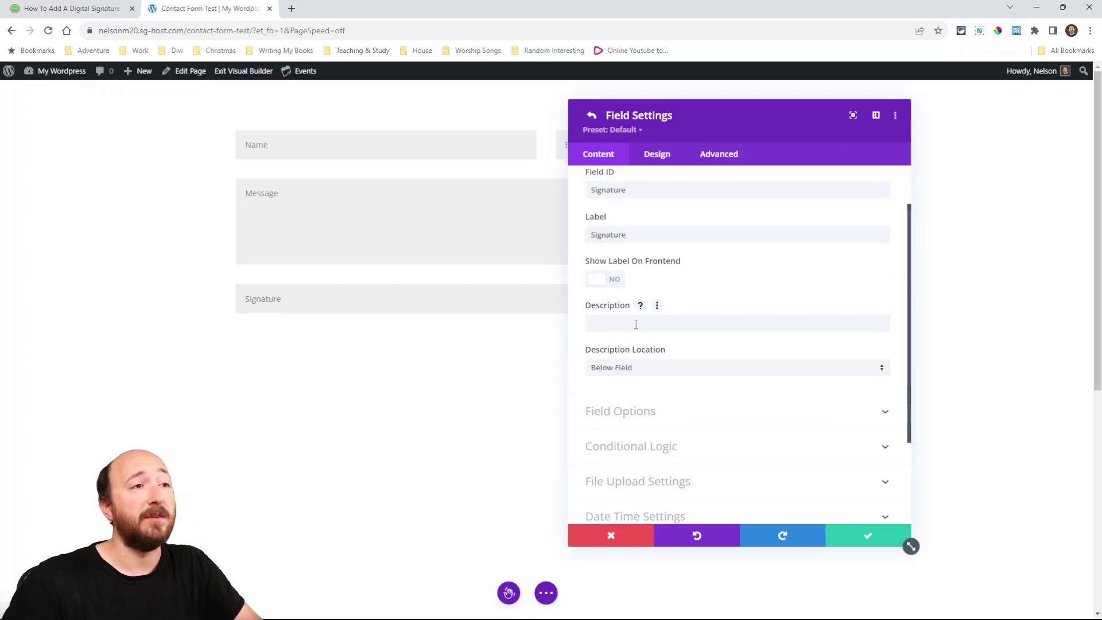
{"action": "left_click", "coordinate": [702, 323]}
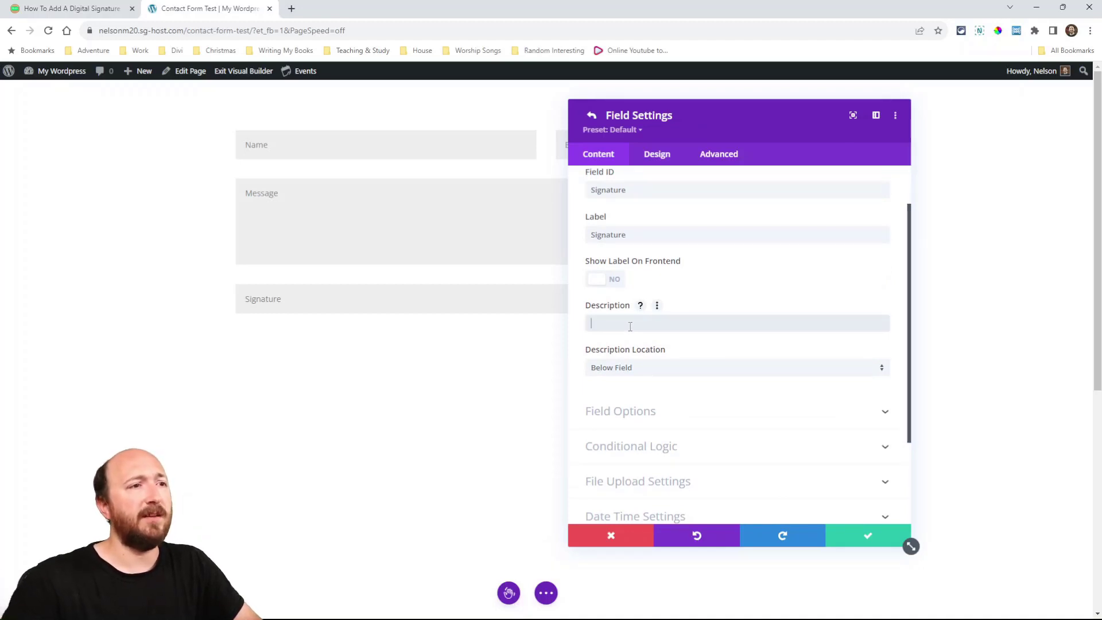
{"action": "type", "text": "Please use the signature pad to sign your name."}
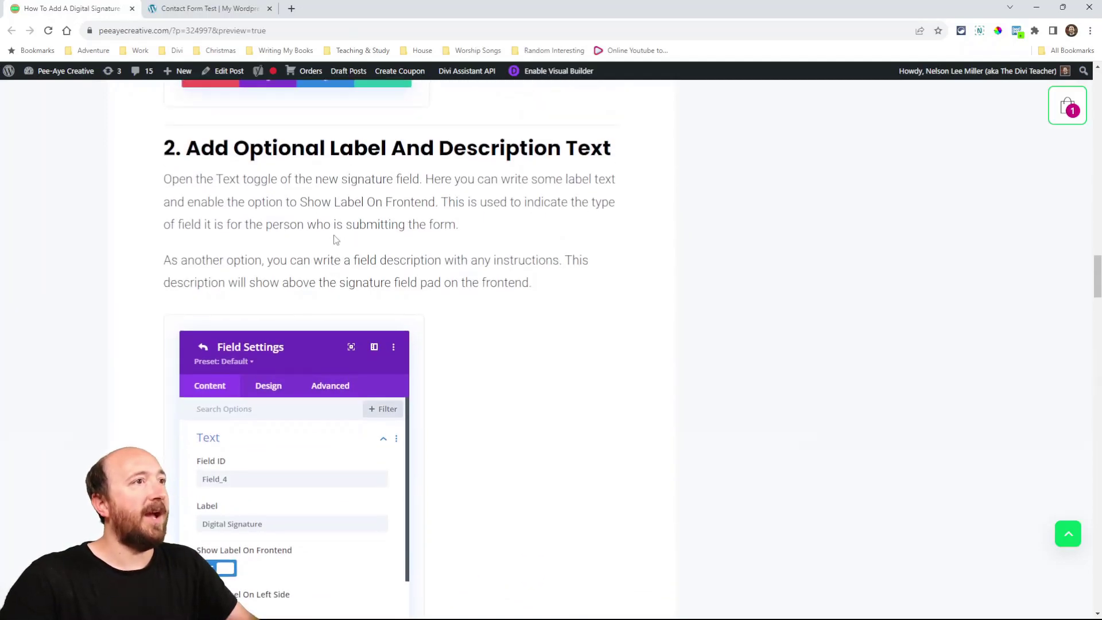
{"action": "mouse_move", "coordinate": [417, 279]}
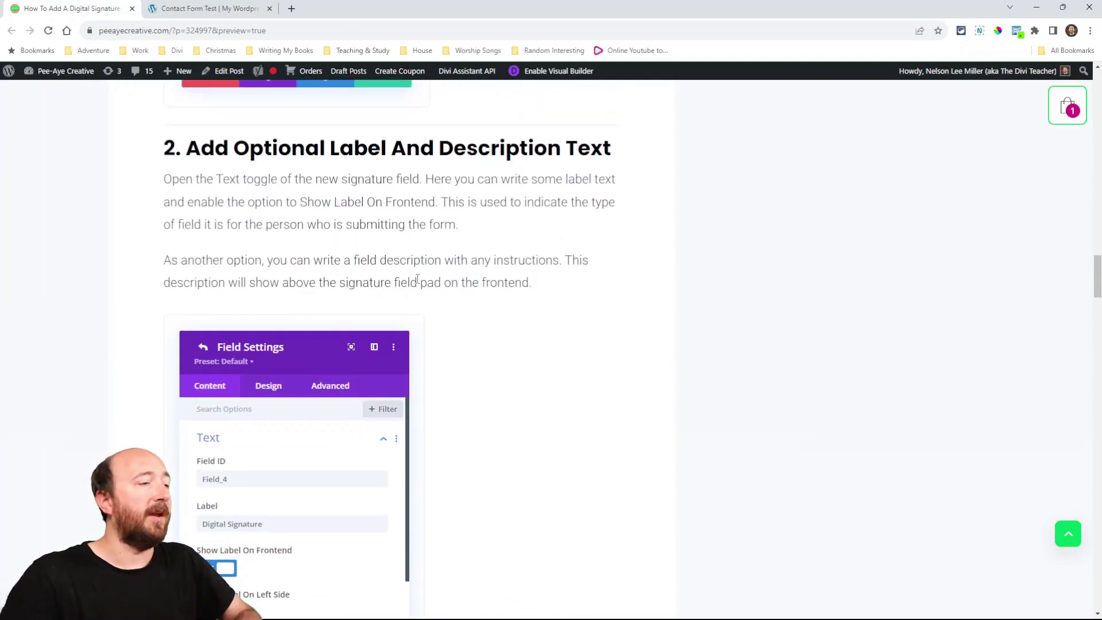
Step: Scroll through the tutorial article, then switch to the Contact Form Test page
{"action": "scroll", "scroll_direction": "down", "scroll_amount": 3}
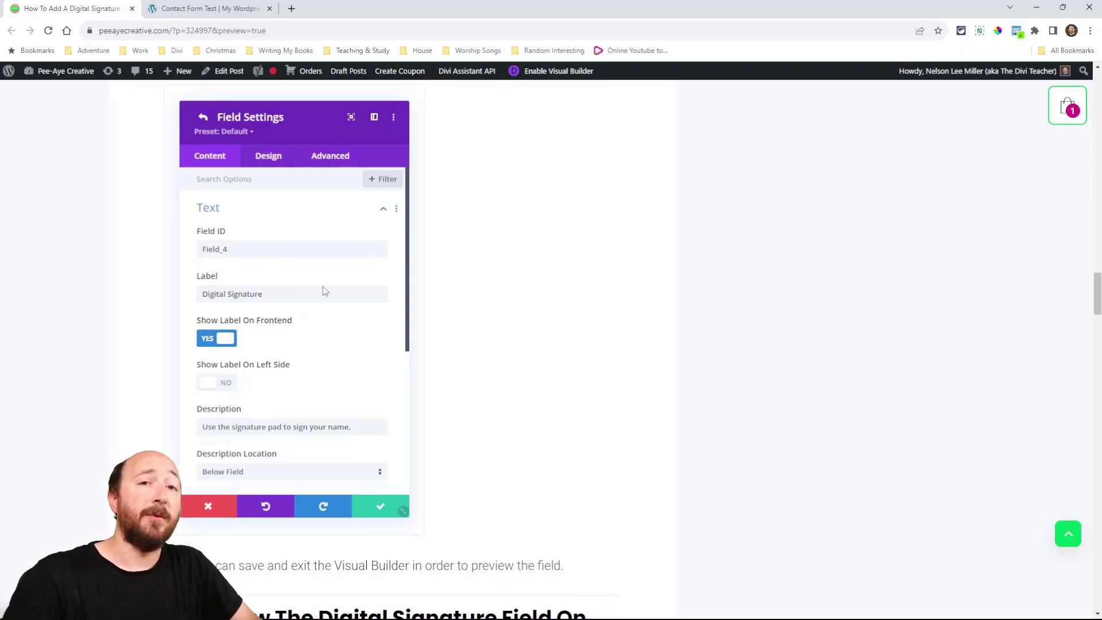
{"action": "mouse_move", "coordinate": [324, 290]}
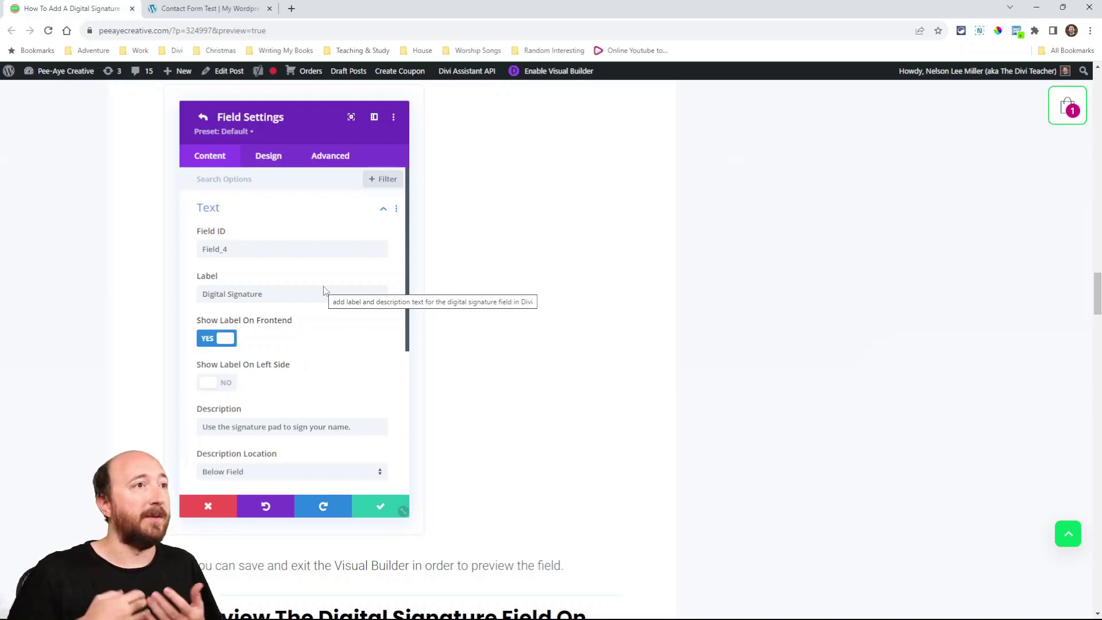
{"action": "scroll", "scroll_direction": "down", "scroll_amount": 3}
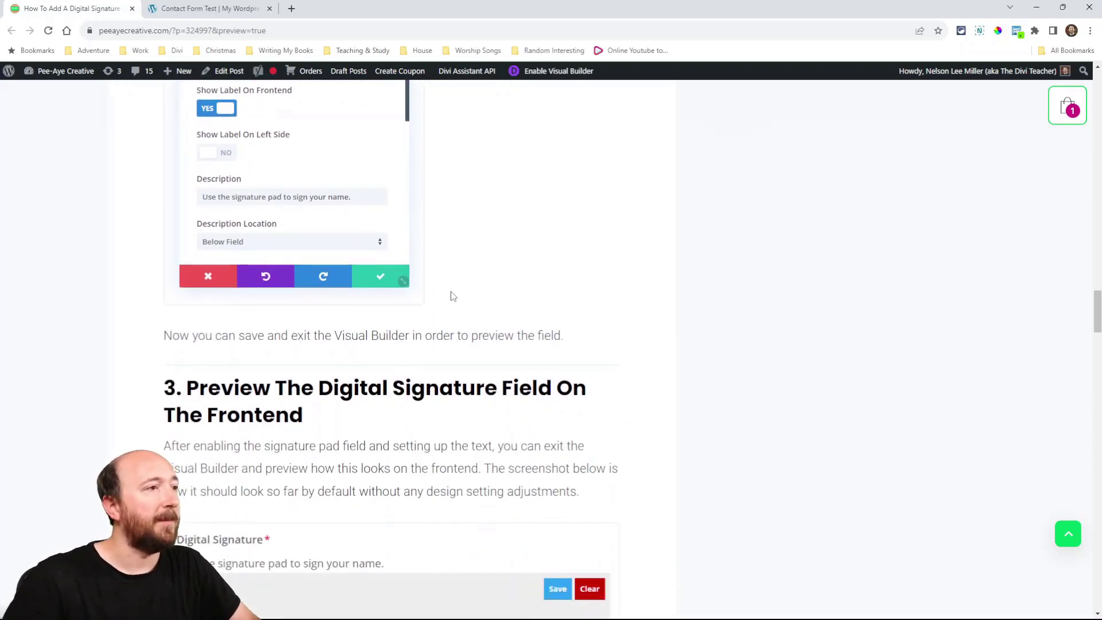
{"action": "scroll", "scroll_direction": "down", "scroll_amount": 3}
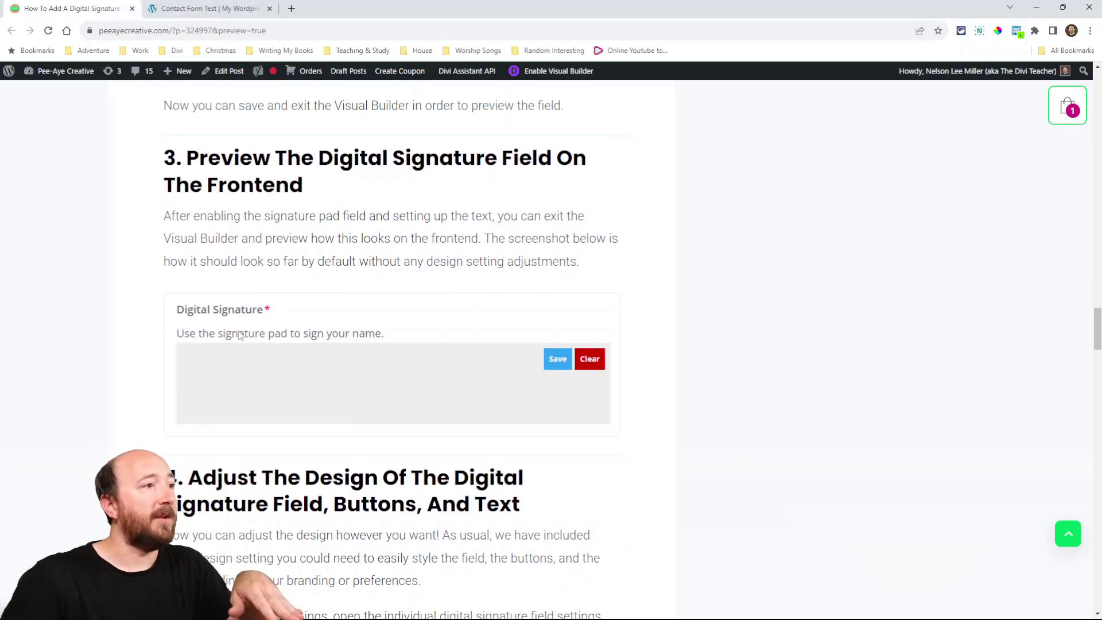
{"action": "scroll", "scroll_direction": "down", "scroll_amount": 3}
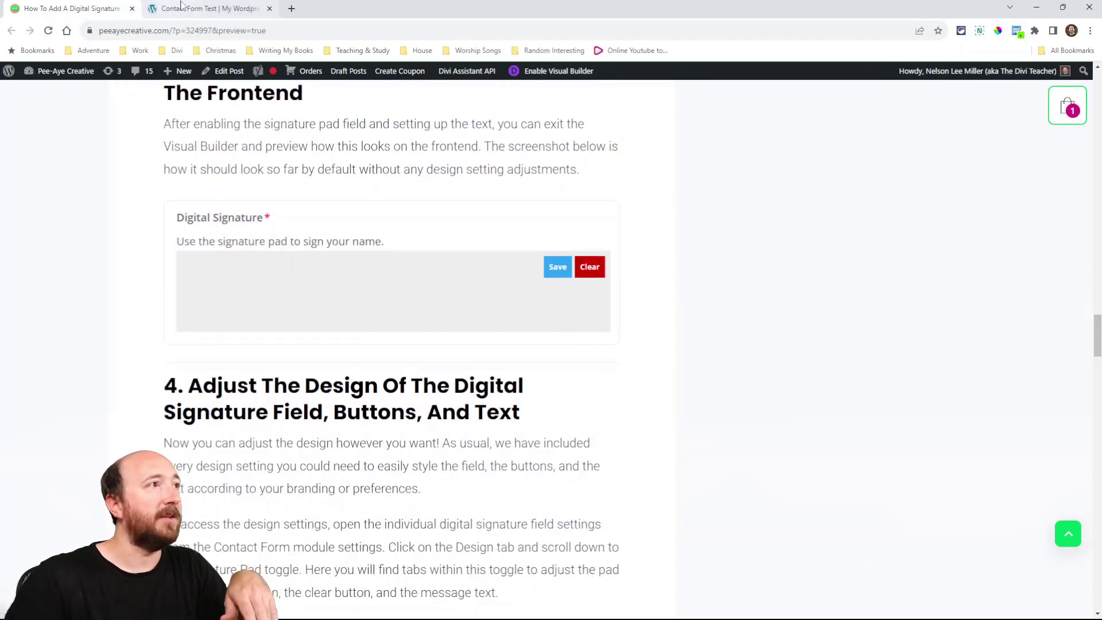
{"action": "left_click", "coordinate": [209, 8]}
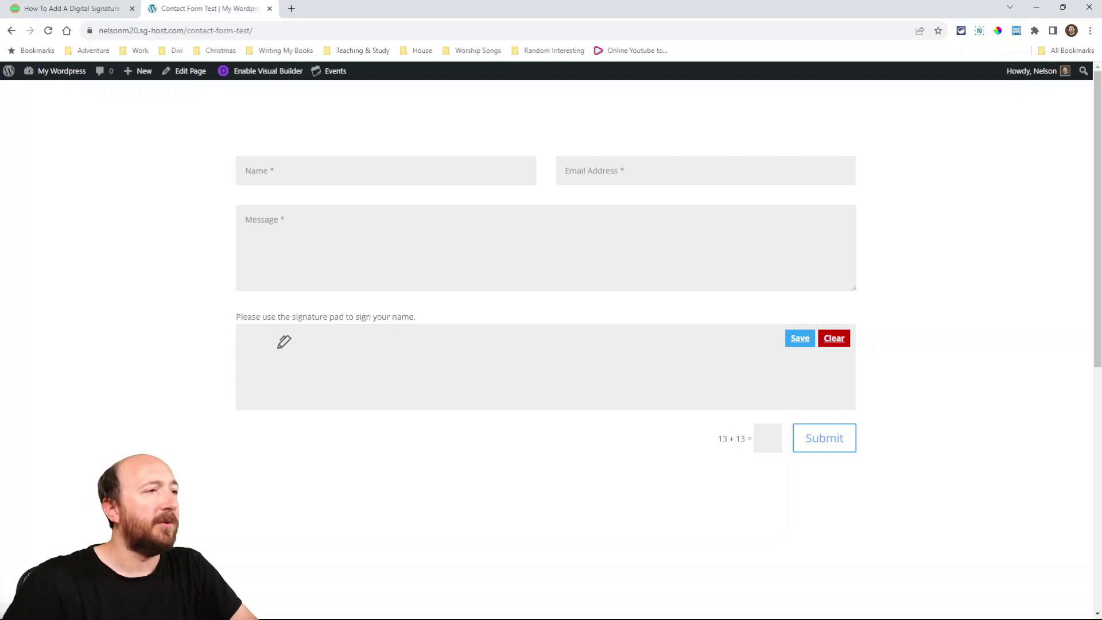
{"action": "left_click_drag", "start_coordinate": [267, 345], "coordinate": [619, 373]}
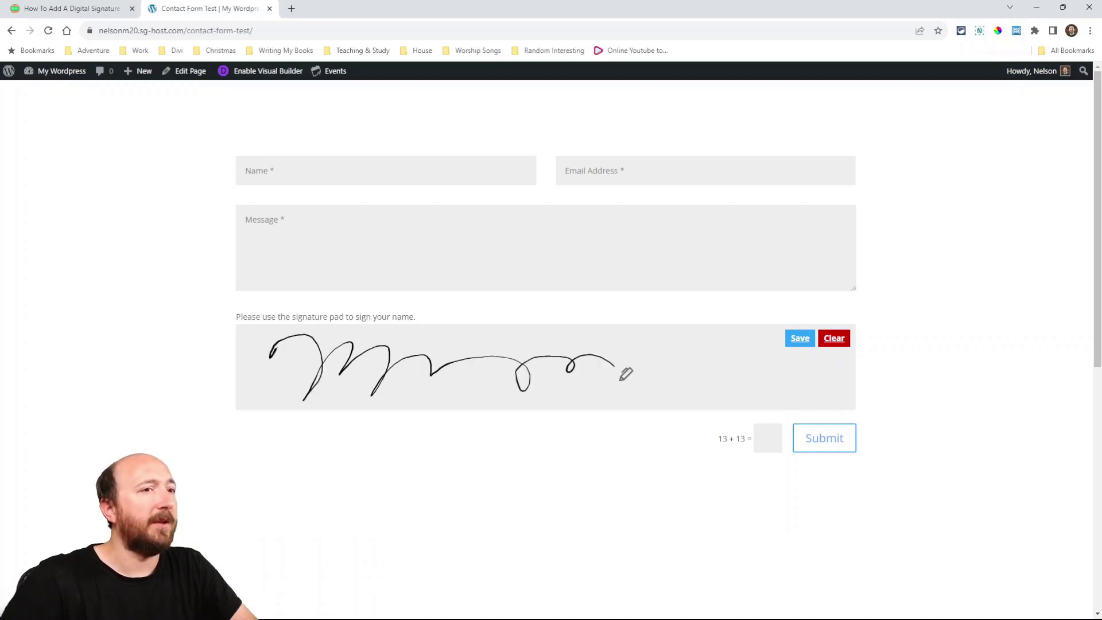
{"action": "left_click_drag", "start_coordinate": [611, 369], "coordinate": [675, 373]}
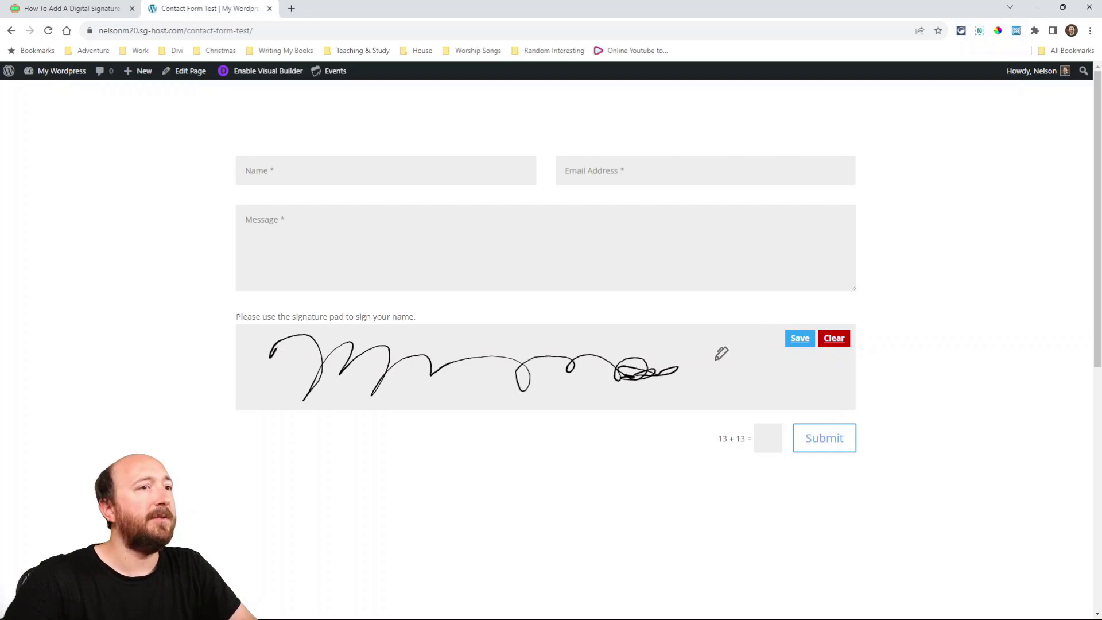
{"action": "left_click", "coordinate": [385, 170]}
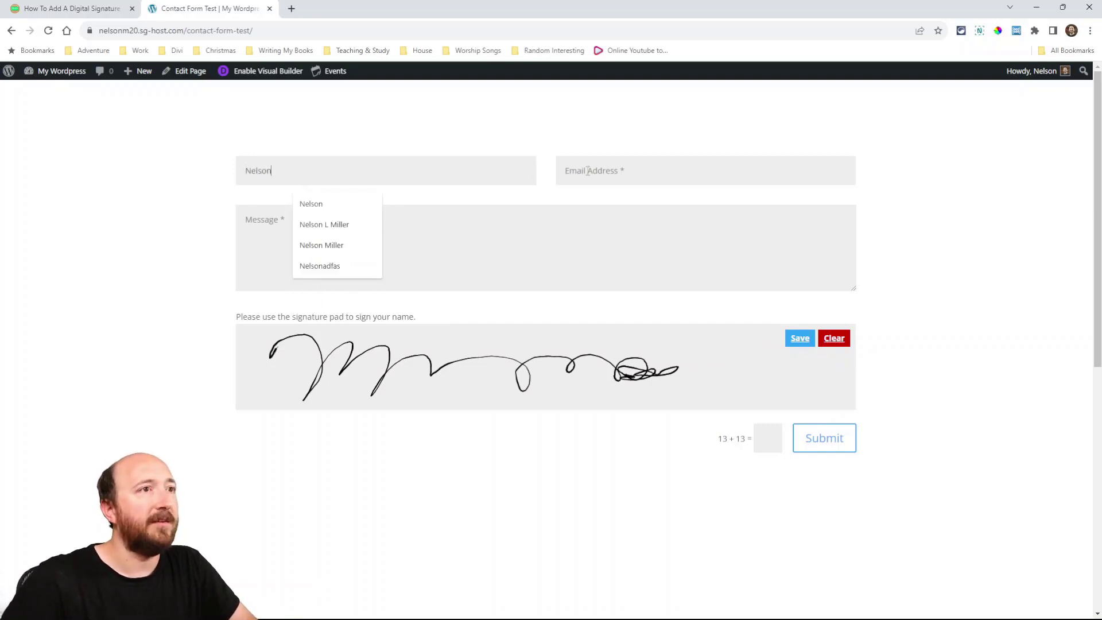
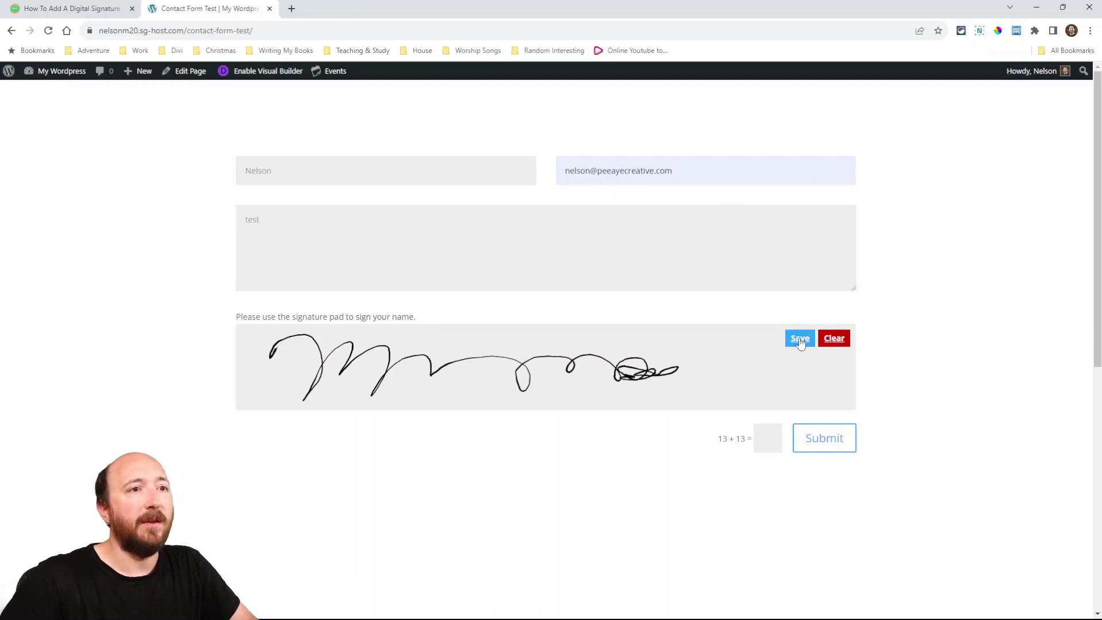
{"action": "left_click", "coordinate": [799, 338]}
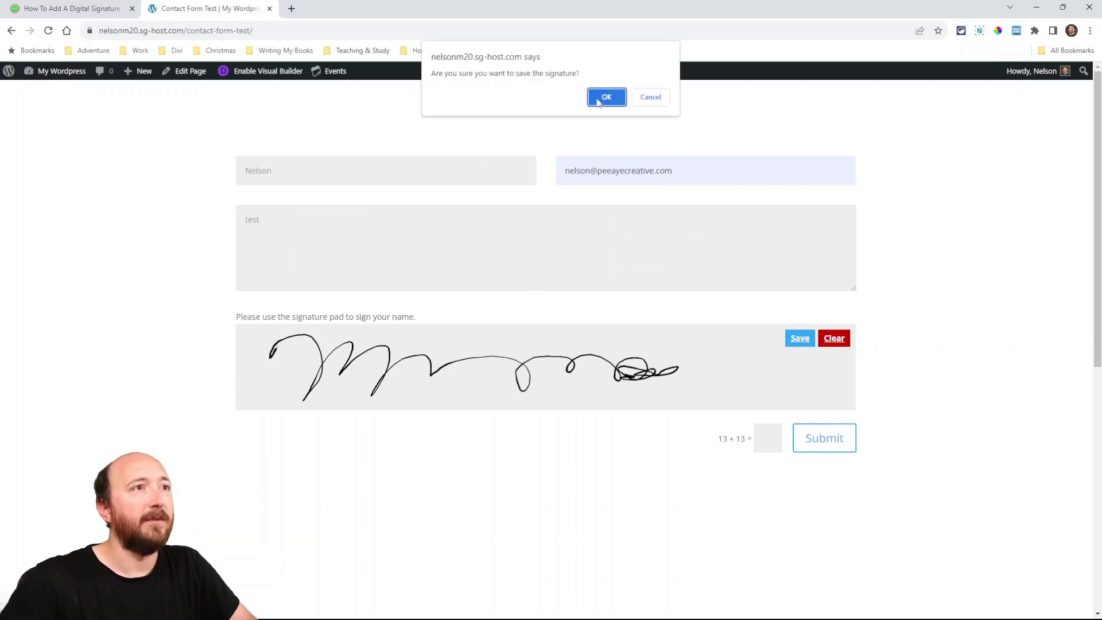
{"action": "left_click", "coordinate": [606, 97]}
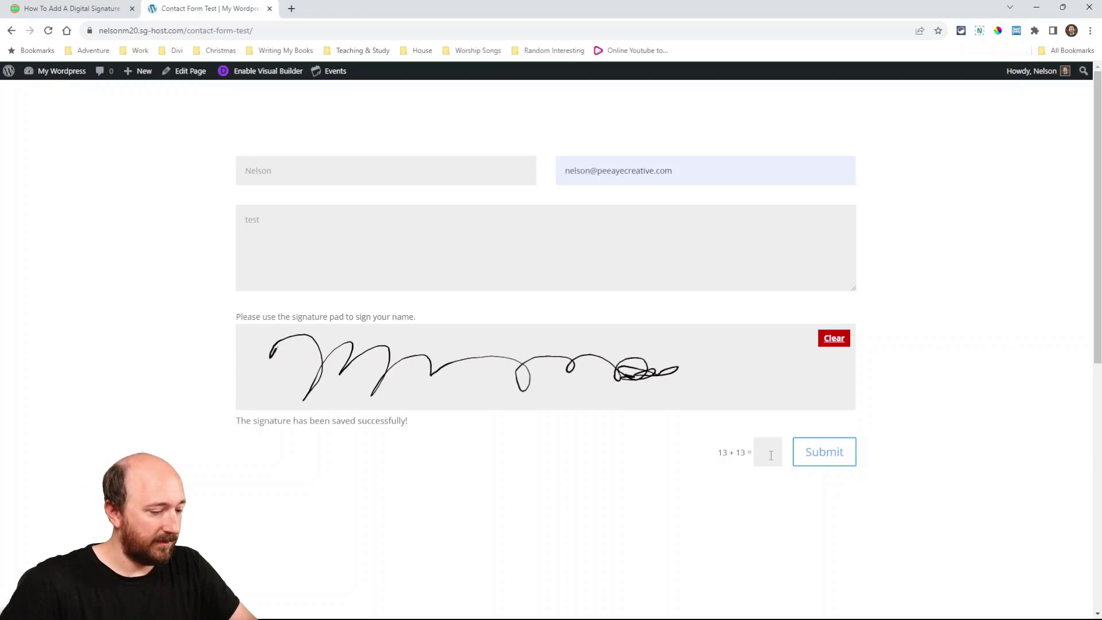
Step: Answer the captcha with 26 and submit the form, reaching the thank-you message
{"action": "type", "text": "26"}
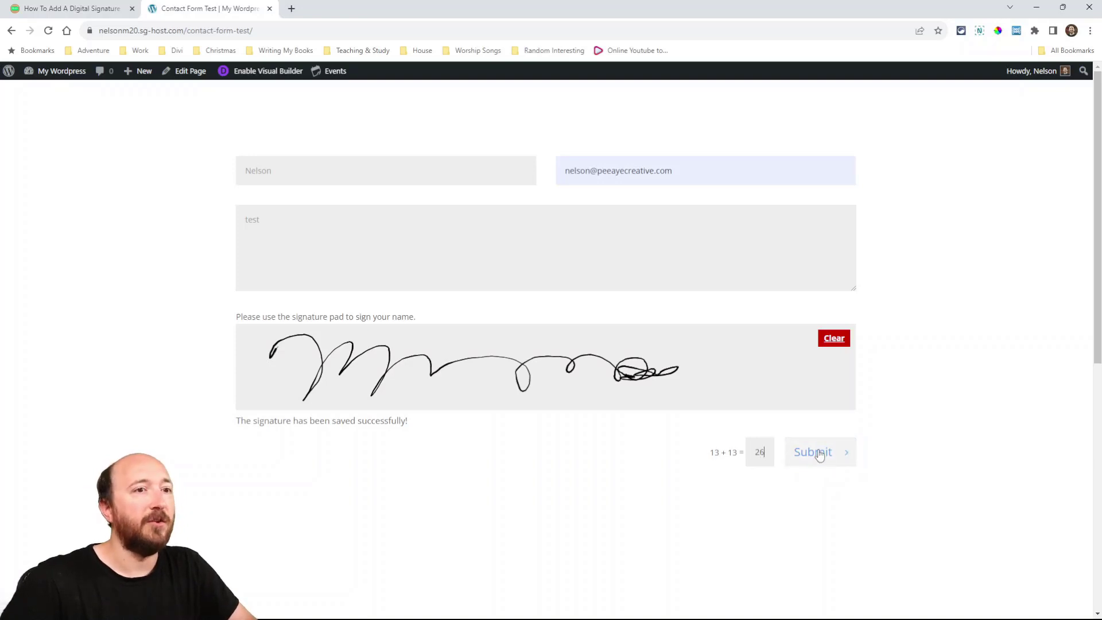
{"action": "left_click", "coordinate": [812, 451]}
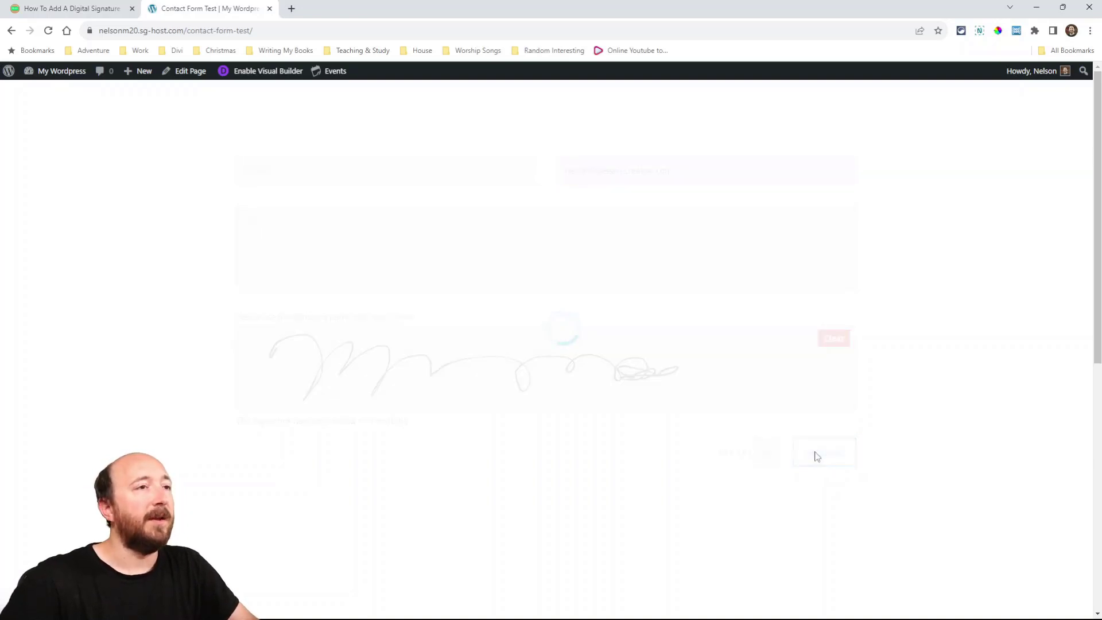
{"action": "left_click", "coordinate": [824, 451]}
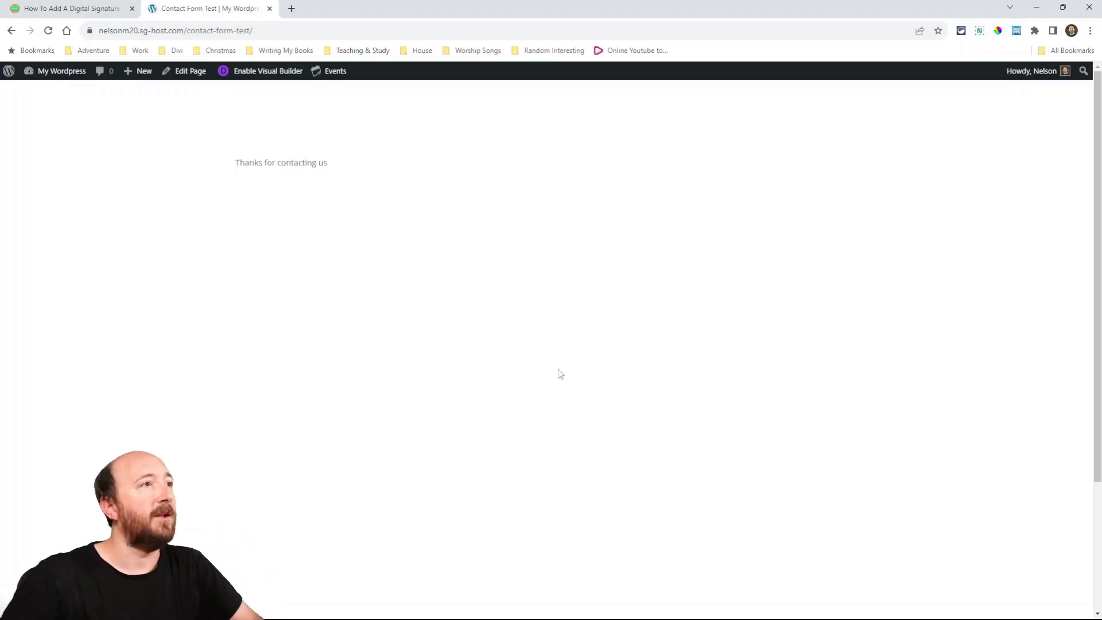
{"action": "left_click", "coordinate": [62, 70]}
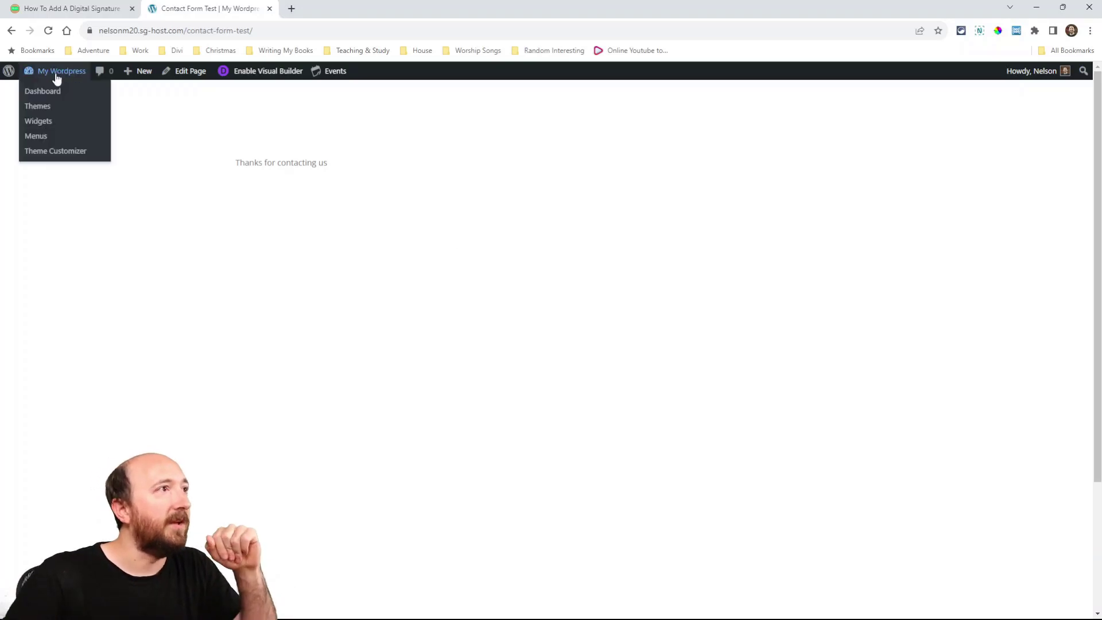
Step: Open Contact Form > Entries in the dashboard and view Entry 17057's signature image
{"action": "left_click", "coordinate": [42, 91]}
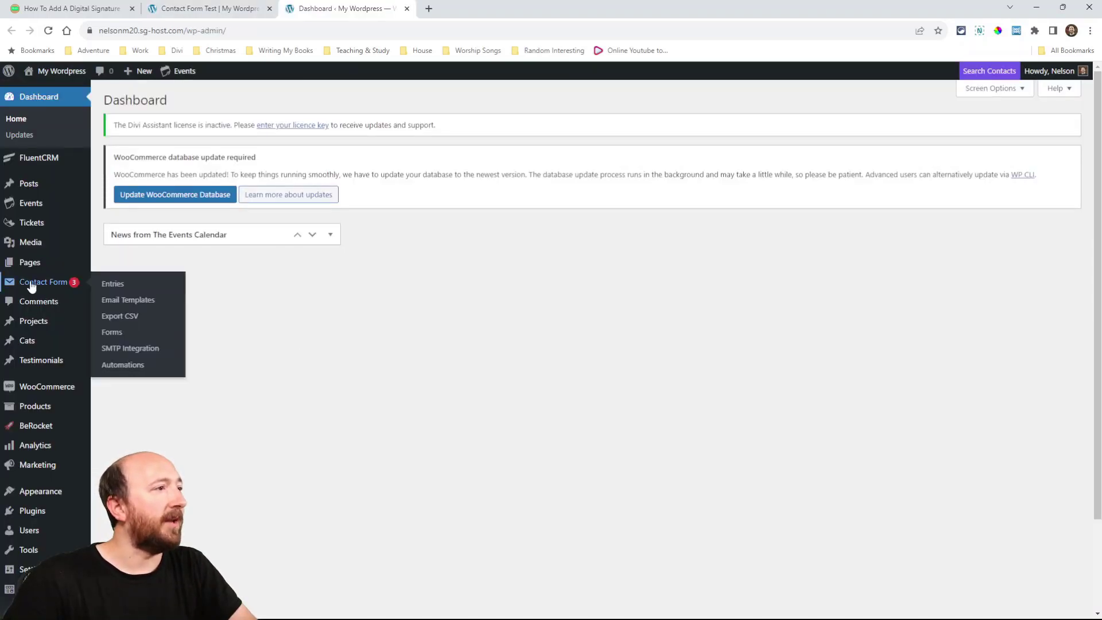
{"action": "left_click", "coordinate": [113, 283]}
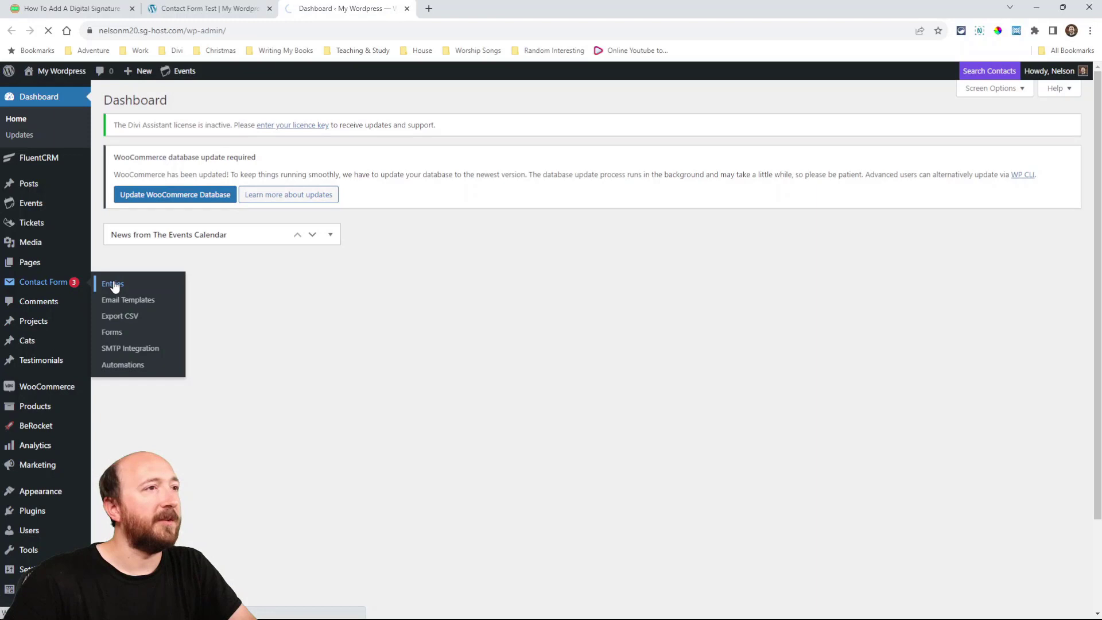
{"action": "left_click", "coordinate": [113, 283]}
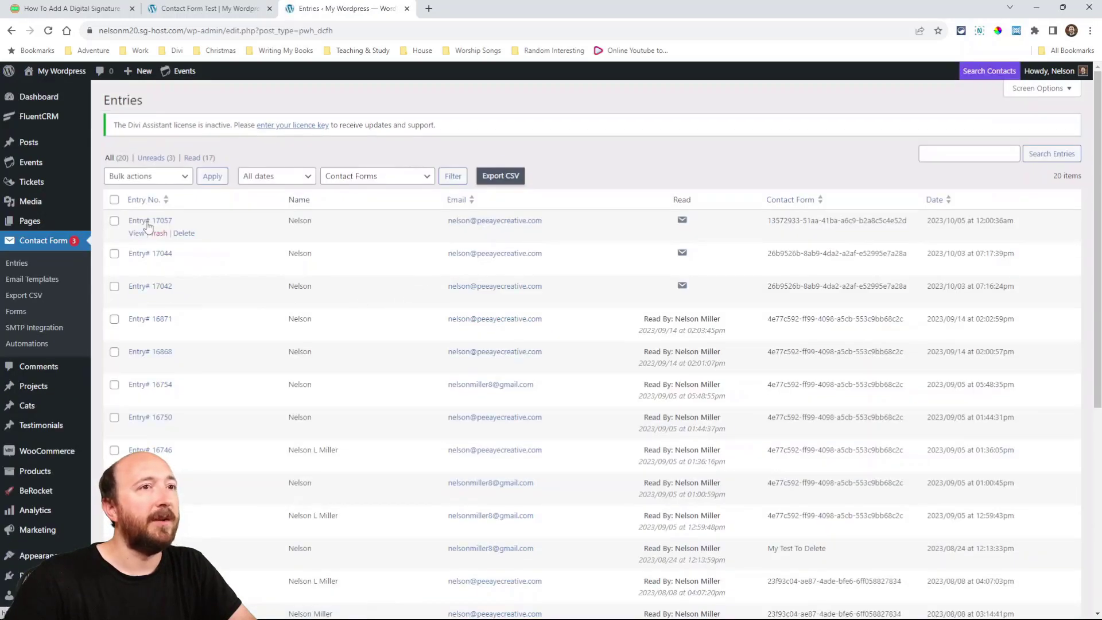
{"action": "left_click", "coordinate": [149, 220]}
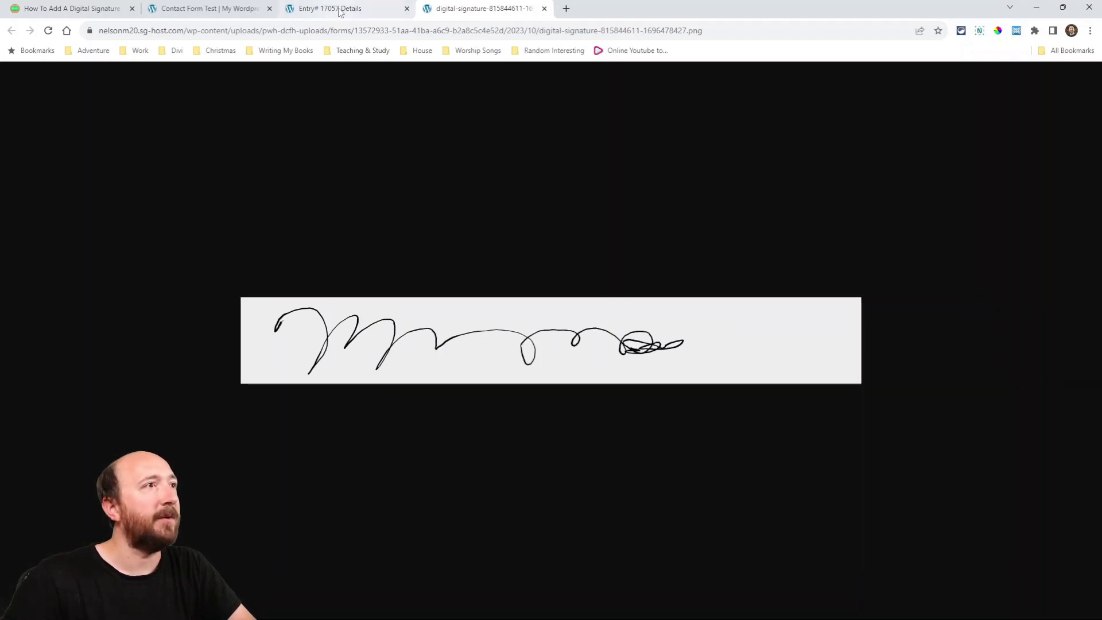
{"action": "left_click", "coordinate": [329, 8]}
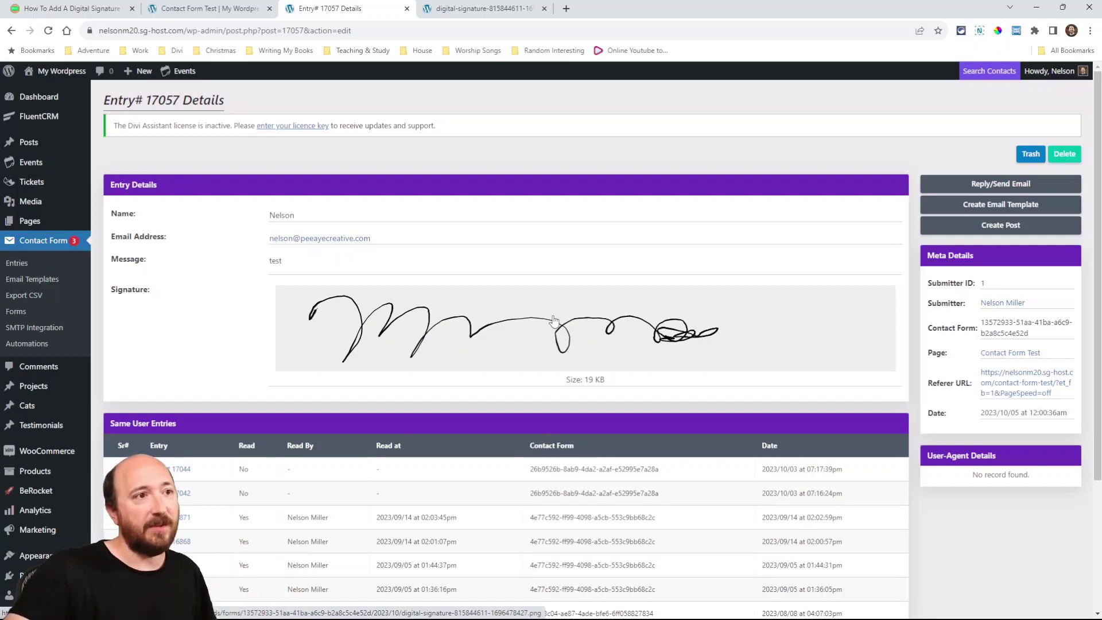
{"action": "mouse_move", "coordinate": [642, 341]}
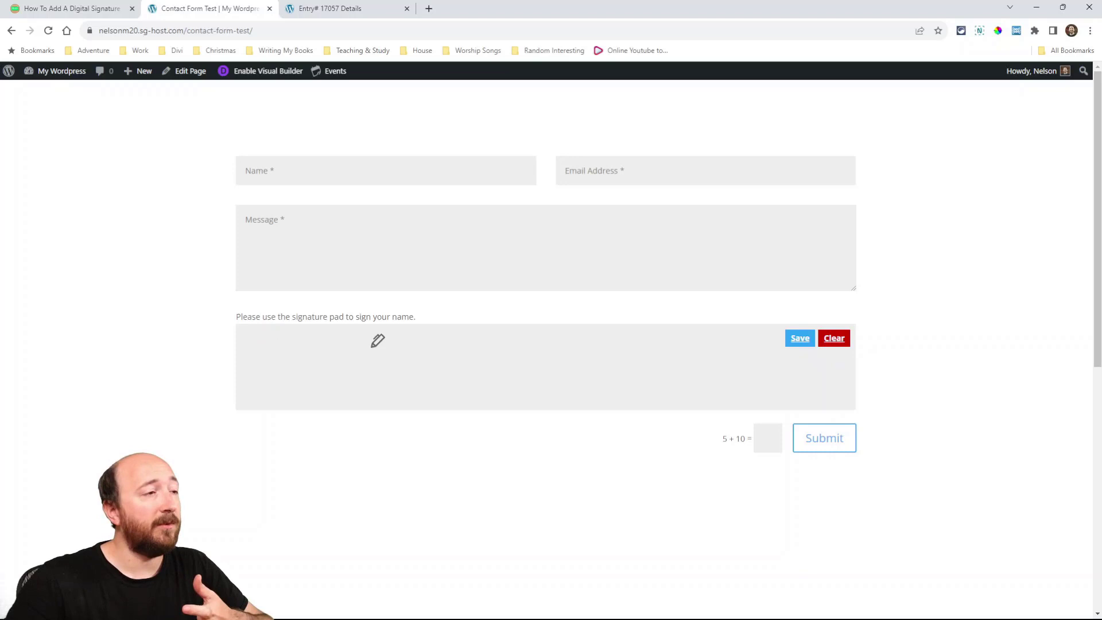
{"action": "mouse_move", "coordinate": [795, 397]}
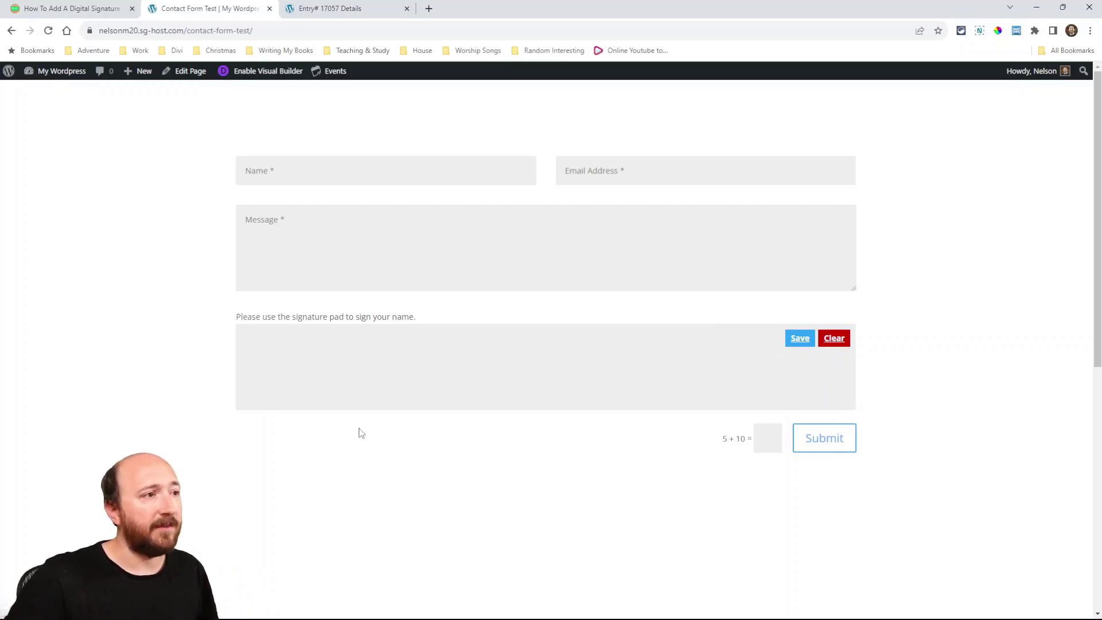
{"action": "mouse_move", "coordinate": [245, 418]}
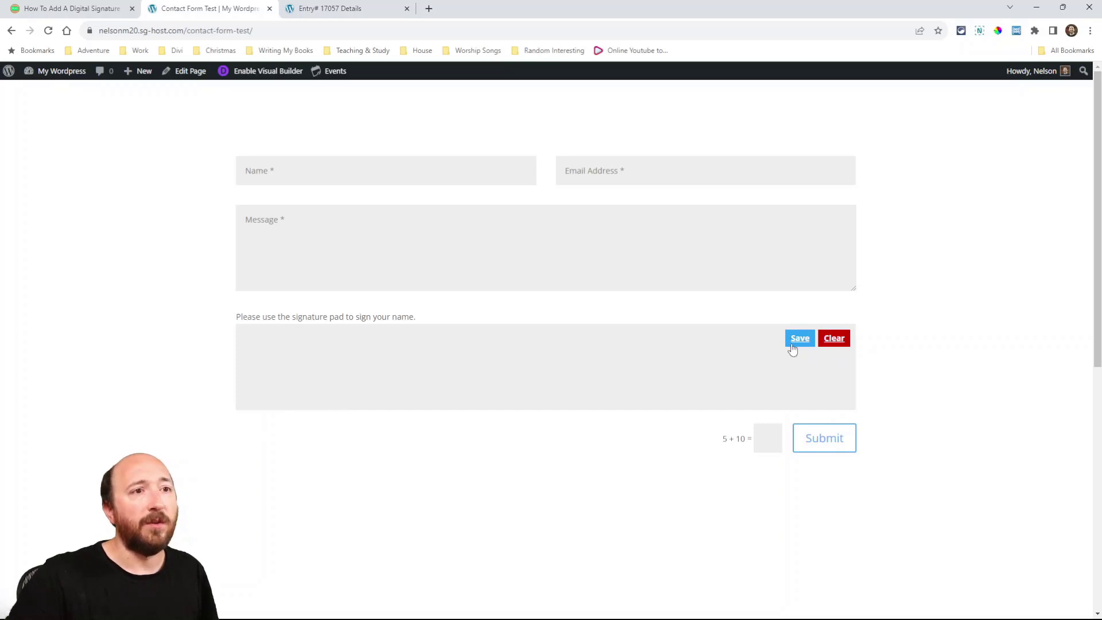
{"action": "mouse_move", "coordinate": [304, 109]}
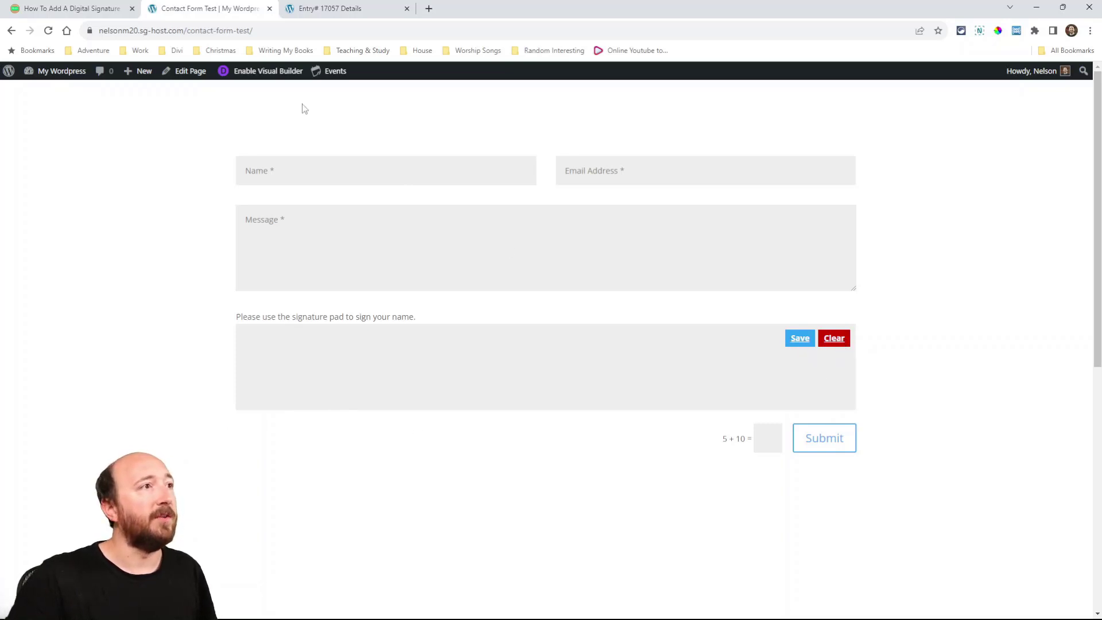
Step: Enable the Visual Builder for the Contact Form Test page from the admin bar
{"action": "left_click", "coordinate": [267, 71]}
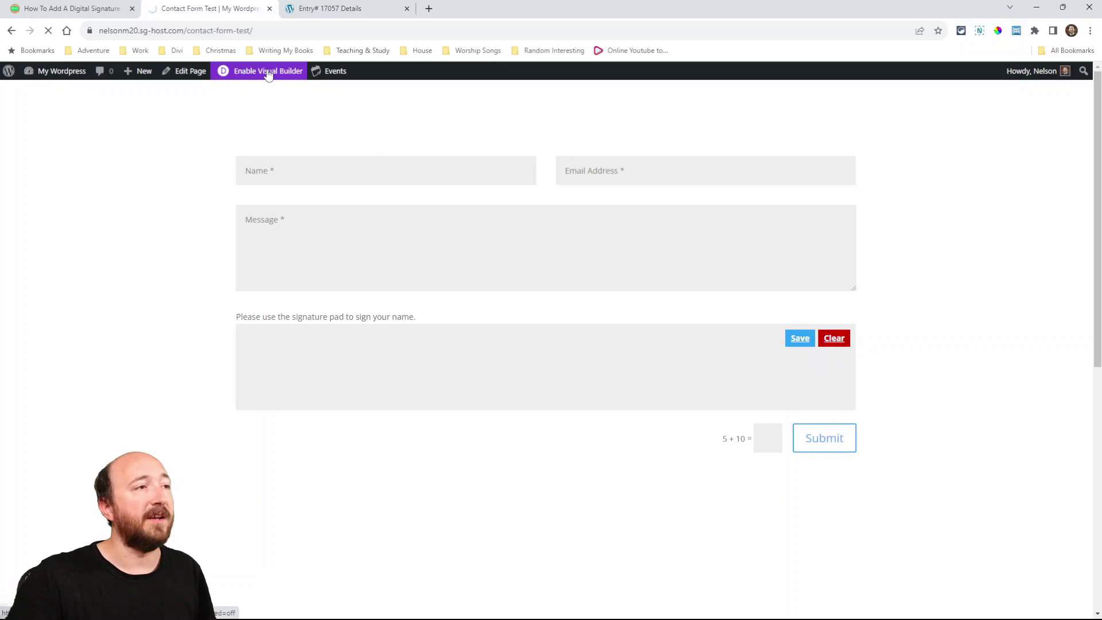
Step: Check the tutorial's Signature Pad design options, then return to the Contact Form Test page
{"action": "left_click", "coordinate": [66, 9]}
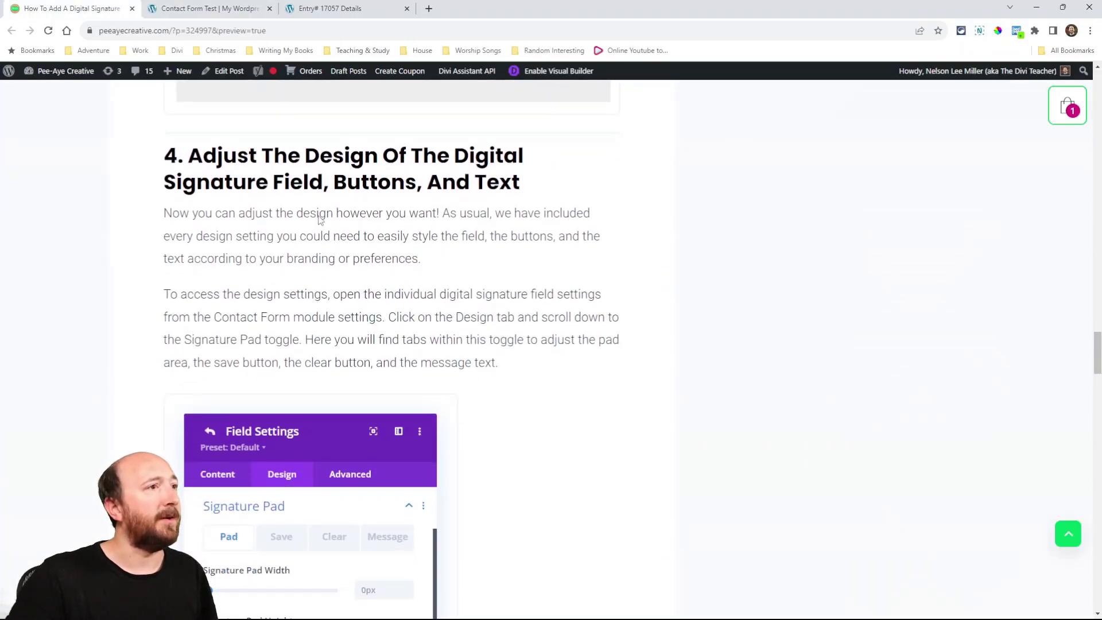
{"action": "scroll", "scroll_direction": "down", "scroll_amount": 3}
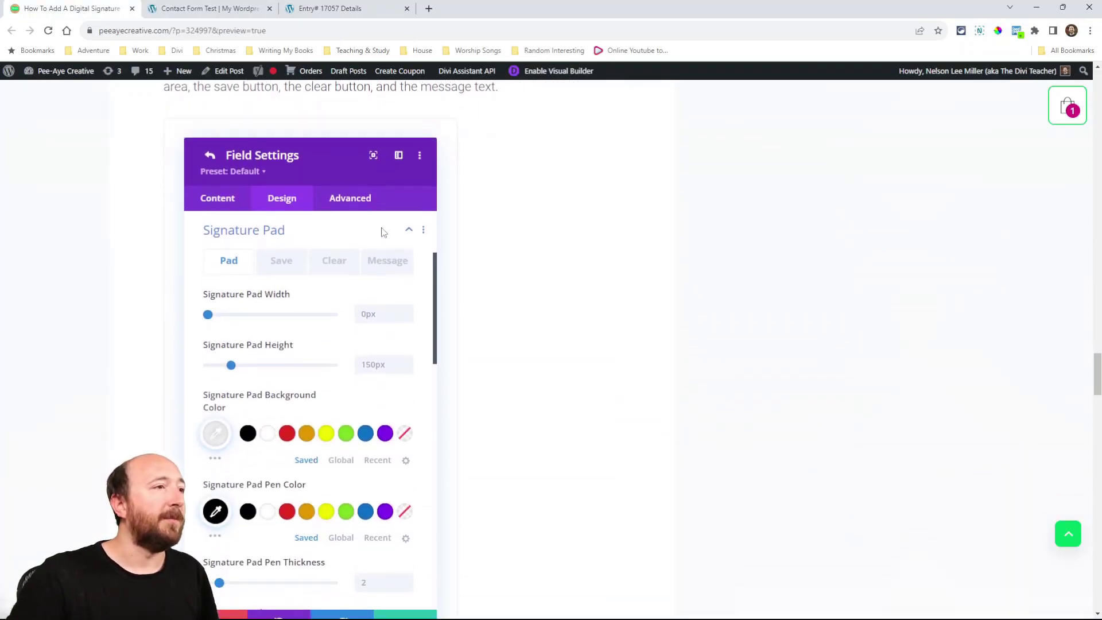
{"action": "scroll", "scroll_direction": "down", "scroll_amount": 3}
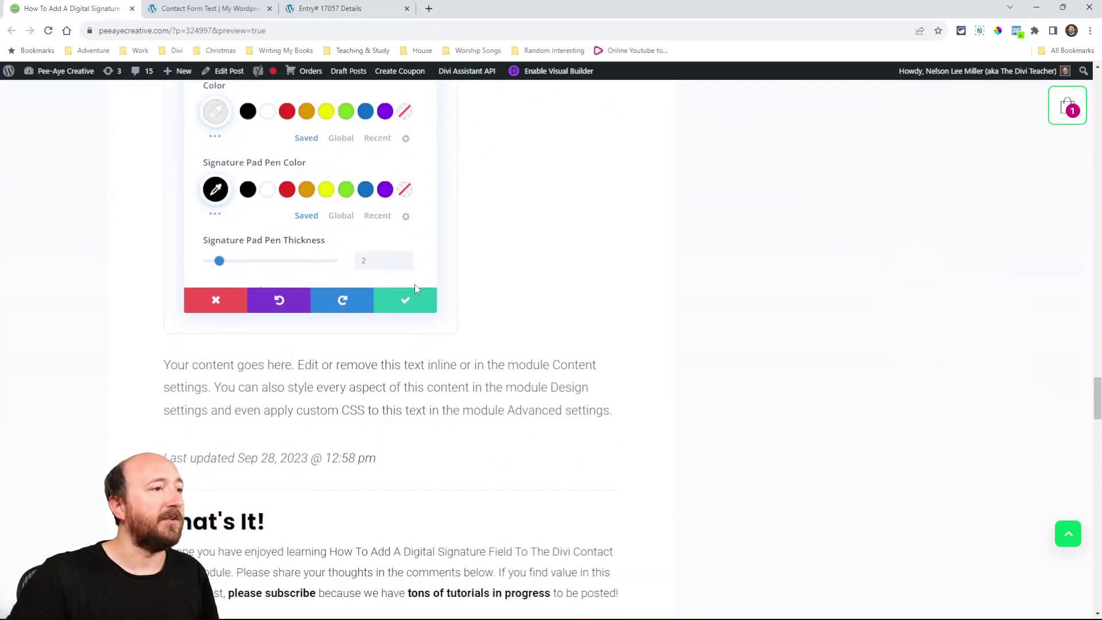
{"action": "left_click", "coordinate": [204, 9]}
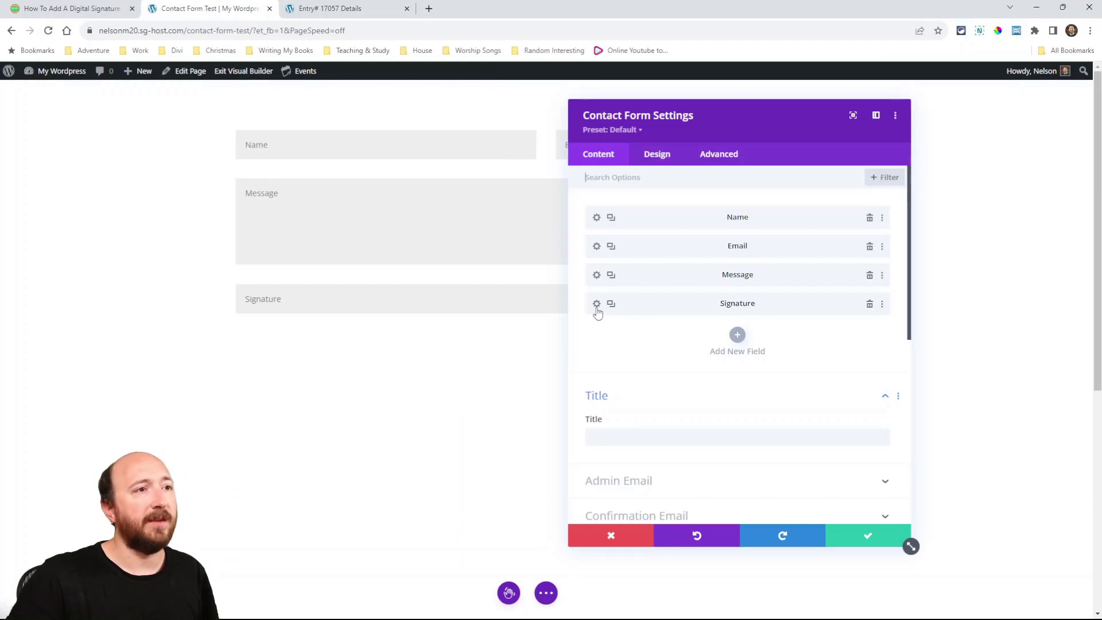
Step: Style the signature pad with background #7cda24, orange pen colour and pen thickness 4
{"action": "left_click", "coordinate": [596, 303]}
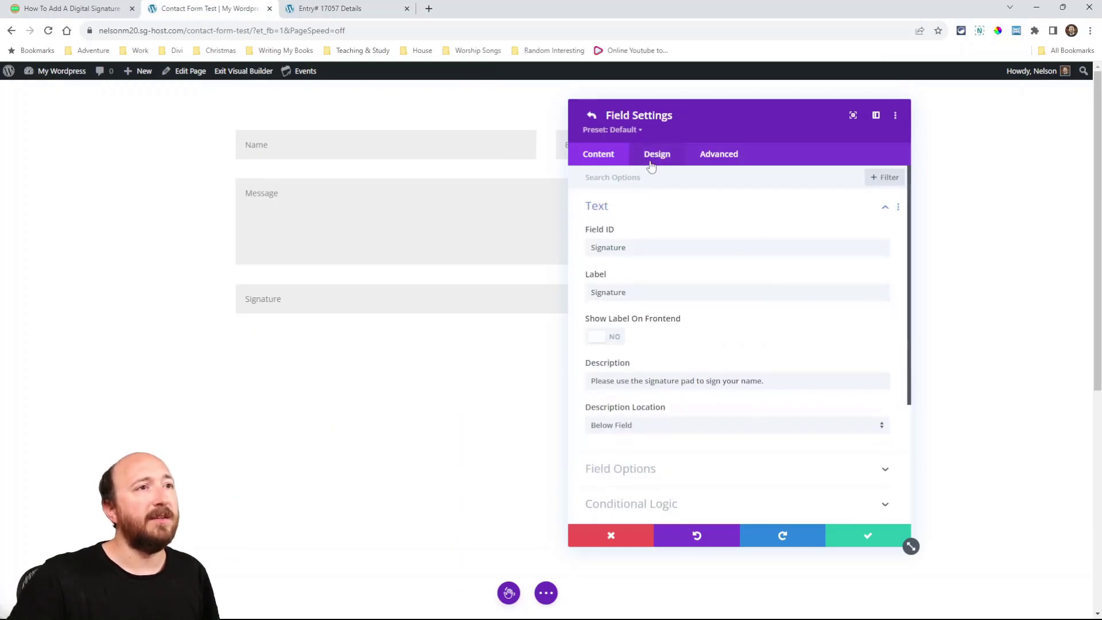
{"action": "left_click", "coordinate": [656, 154]}
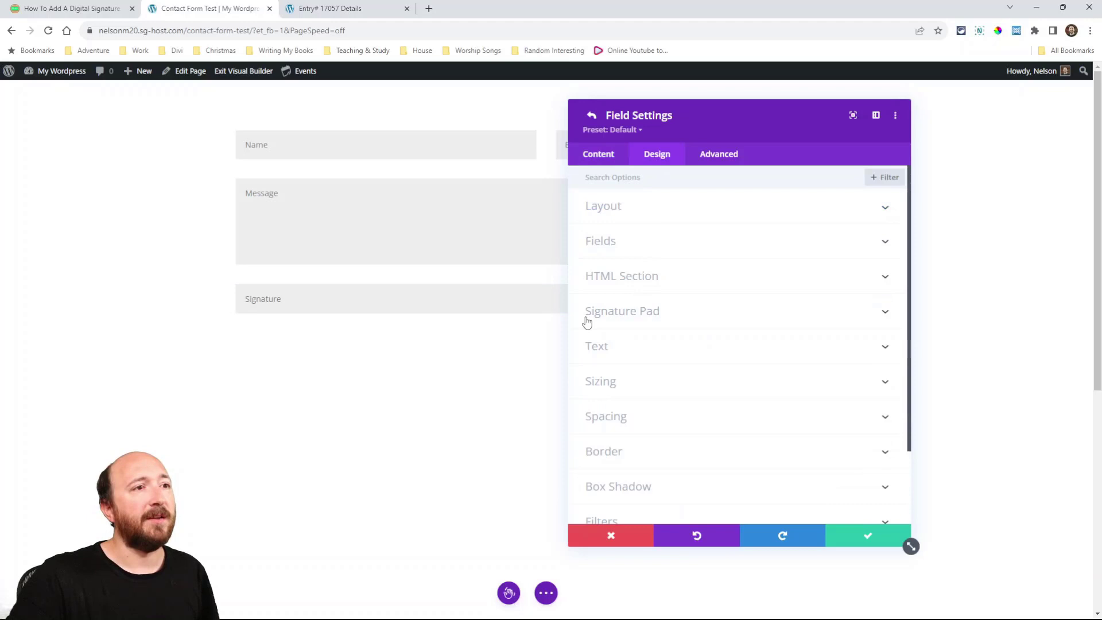
{"action": "left_click", "coordinate": [623, 311]}
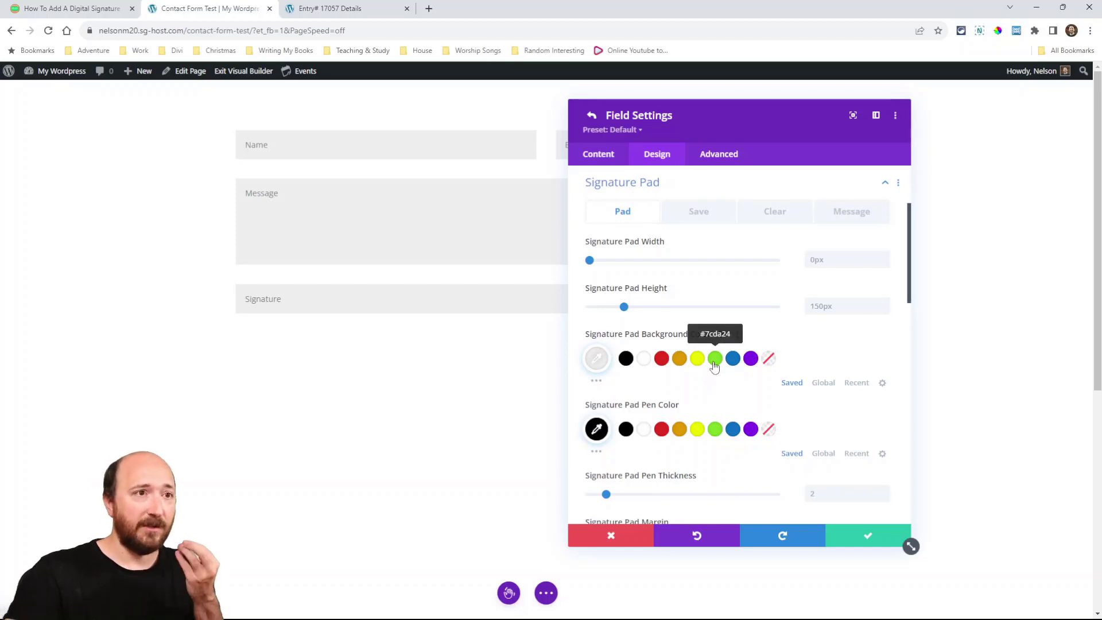
{"action": "left_click", "coordinate": [714, 359]}
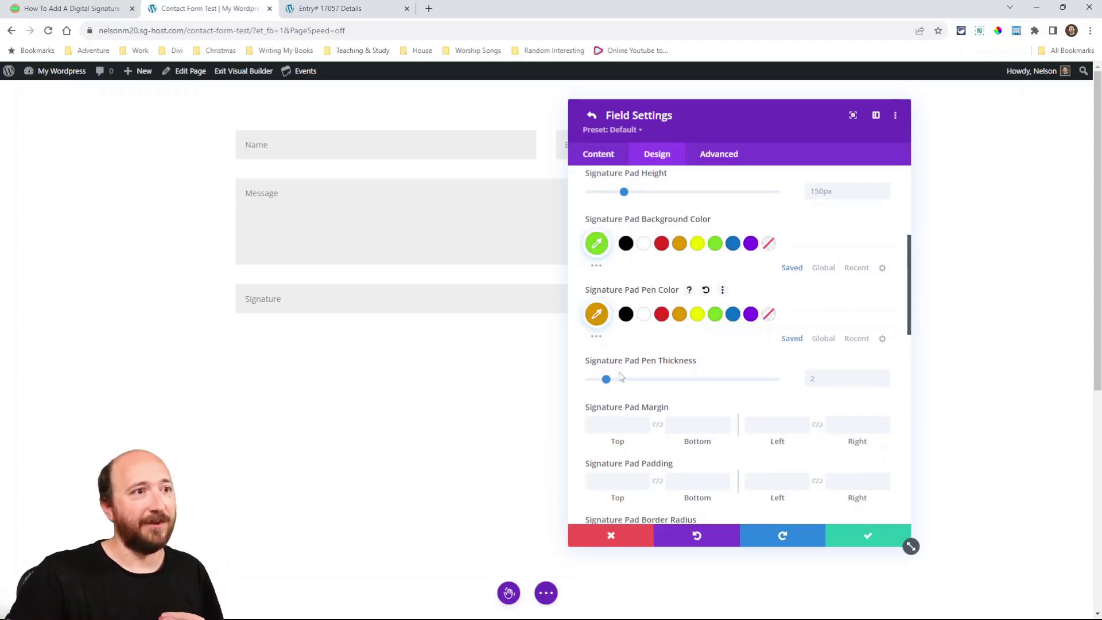
{"action": "left_click_drag", "start_coordinate": [607, 379], "coordinate": [639, 379]}
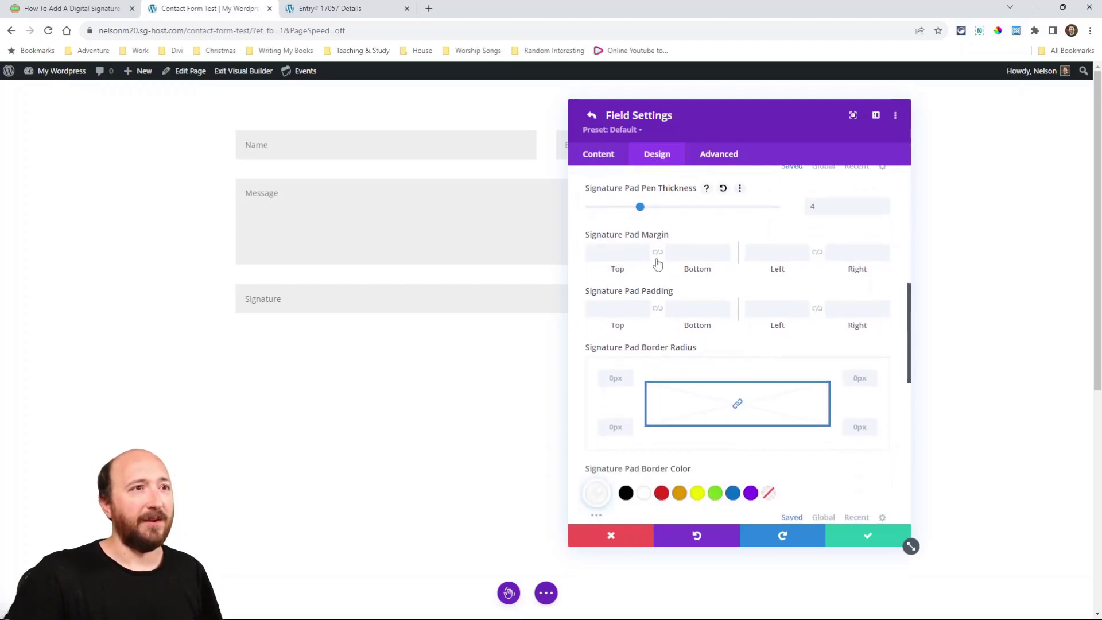
{"action": "scroll", "scroll_direction": "down", "scroll_amount": 3}
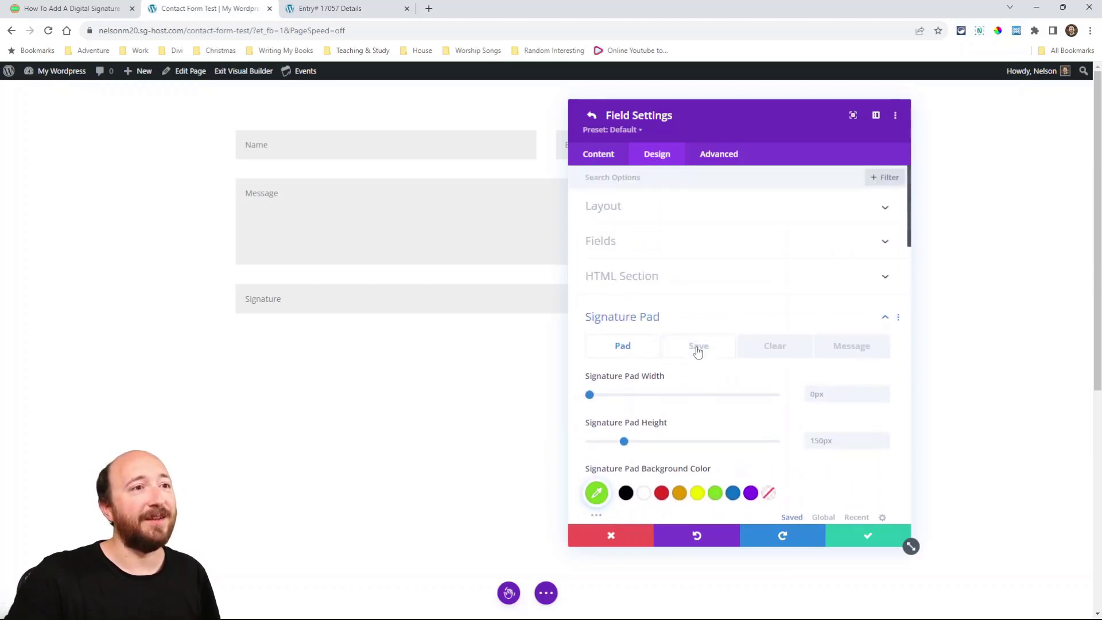
Step: Review Save and Clear styling, make the signature message blue, 27px and bold, and save
{"action": "left_click", "coordinate": [699, 345]}
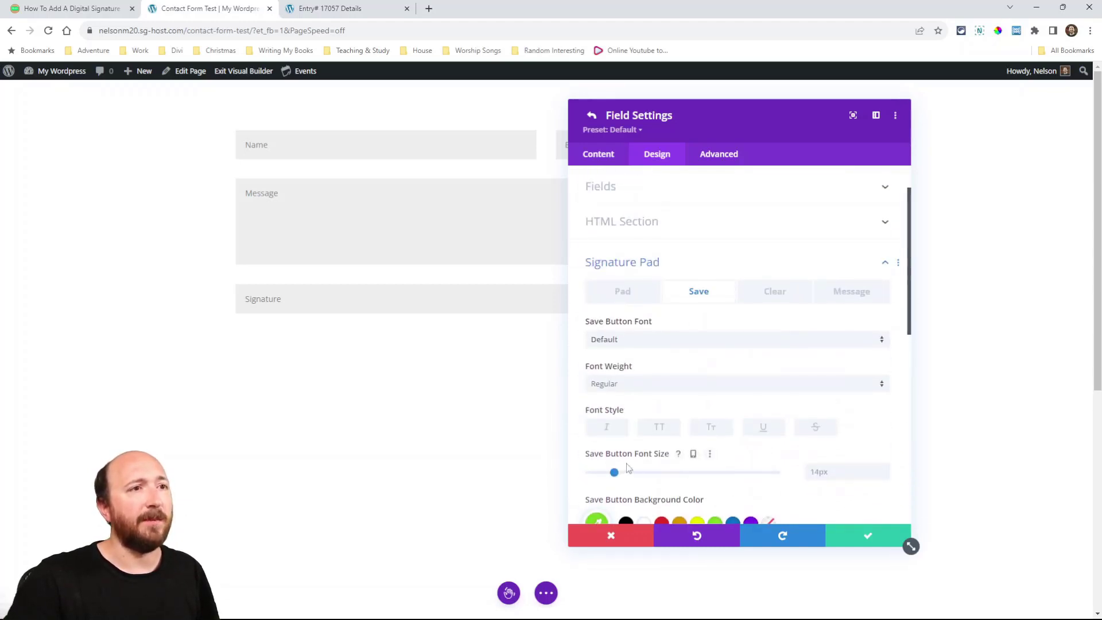
{"action": "left_click", "coordinate": [774, 291]}
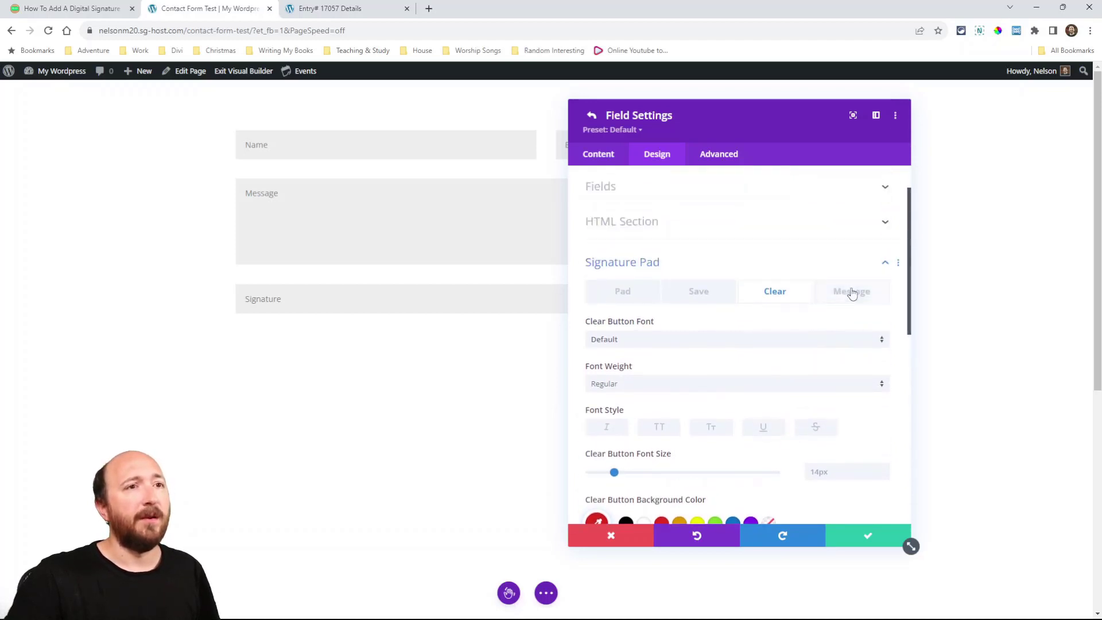
{"action": "left_click", "coordinate": [851, 291]}
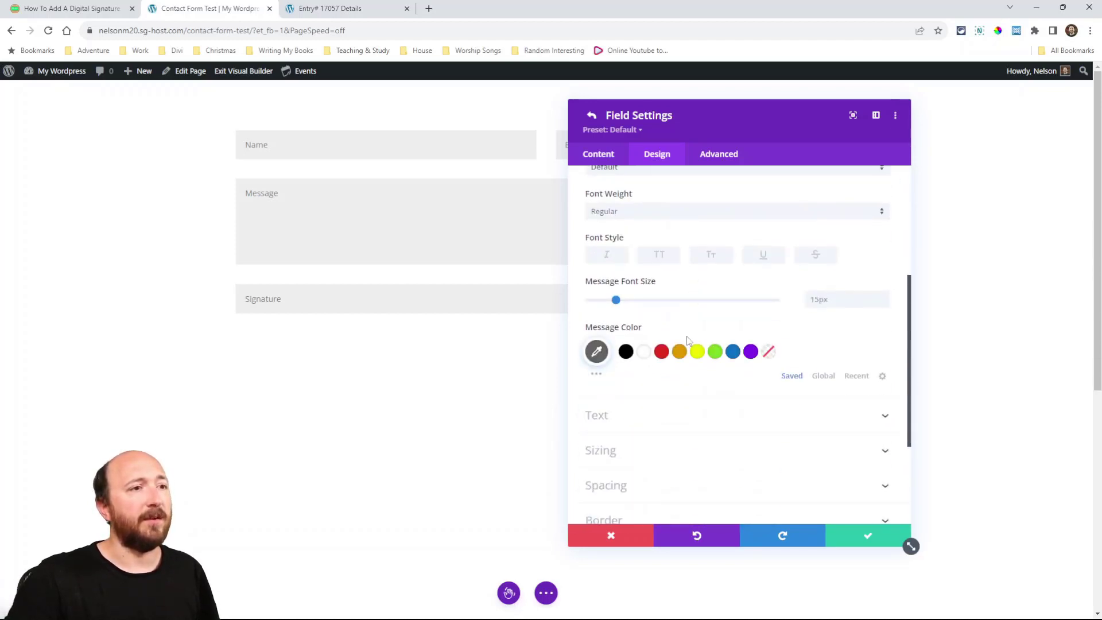
{"action": "left_click", "coordinate": [750, 351]}
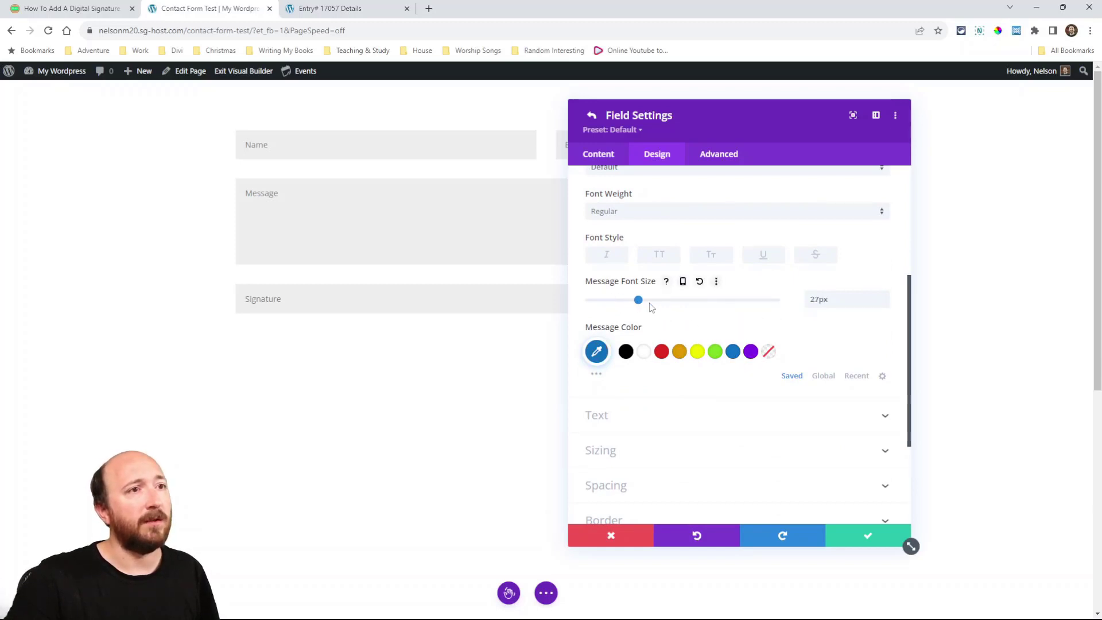
{"action": "left_click", "coordinate": [736, 210]}
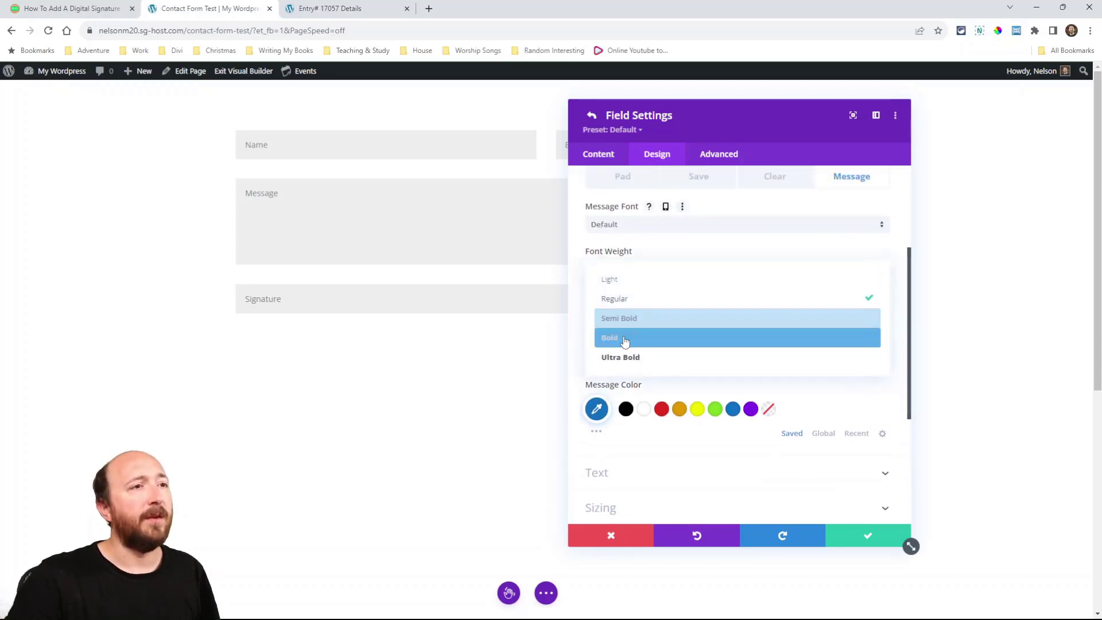
{"action": "left_click", "coordinate": [868, 536]}
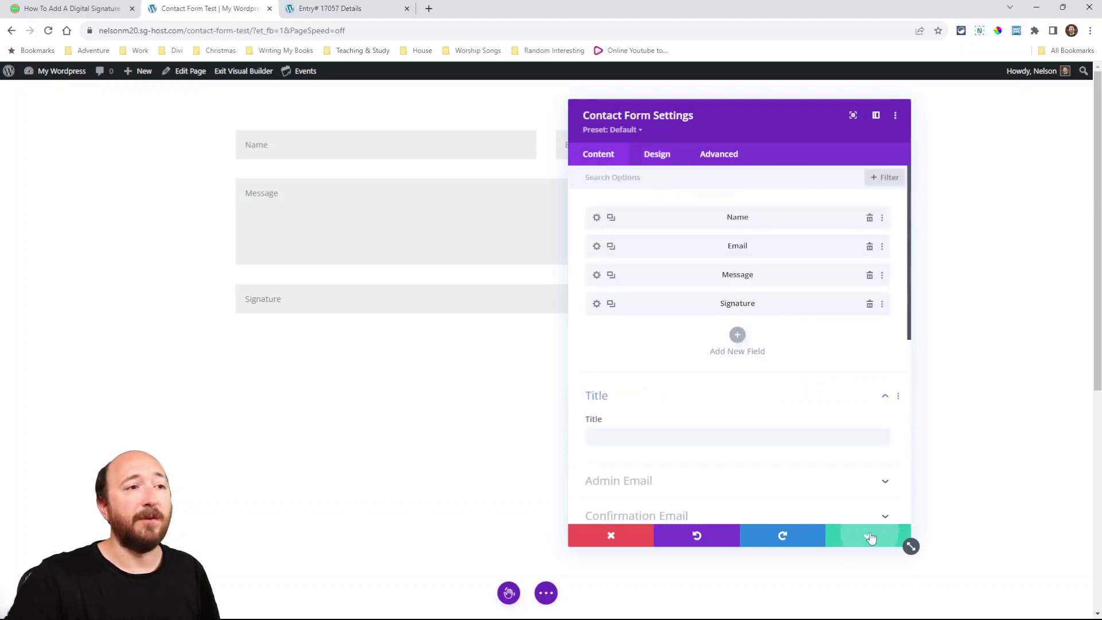
{"action": "left_click", "coordinate": [870, 536]}
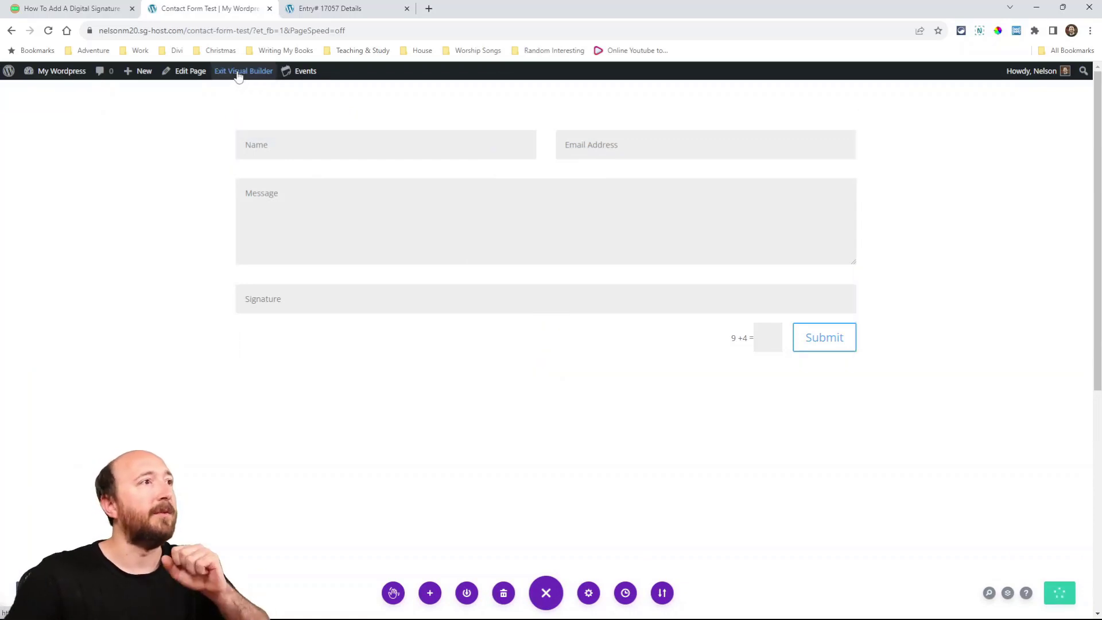
Step: Exit the builder to the live page and fill the contact form with message 'test'
{"action": "left_click", "coordinate": [244, 70]}
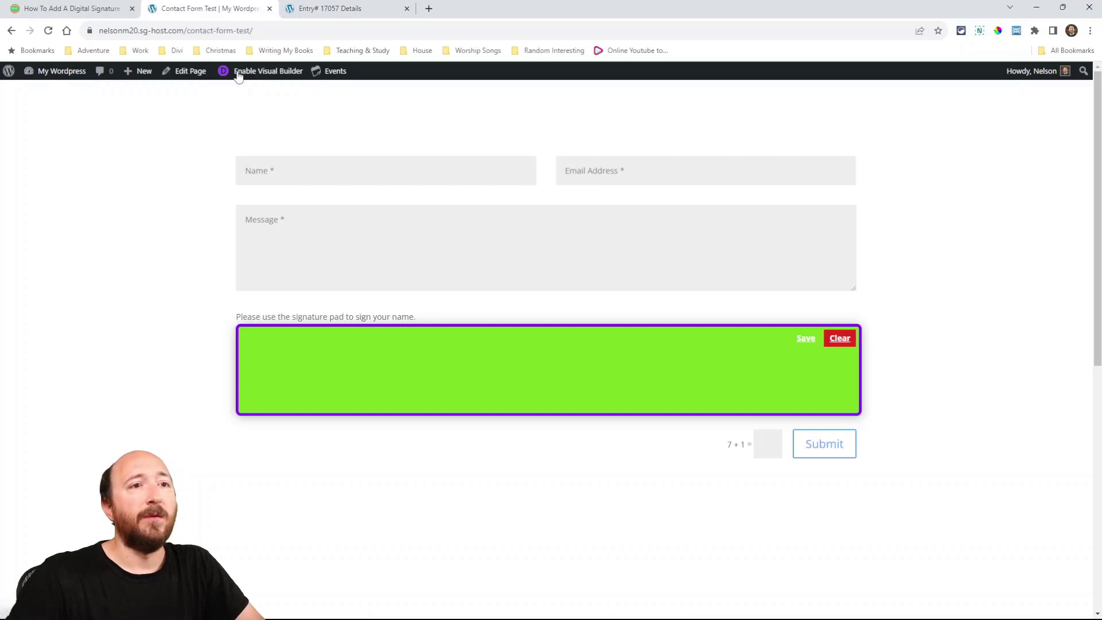
{"action": "left_click", "coordinate": [385, 170]}
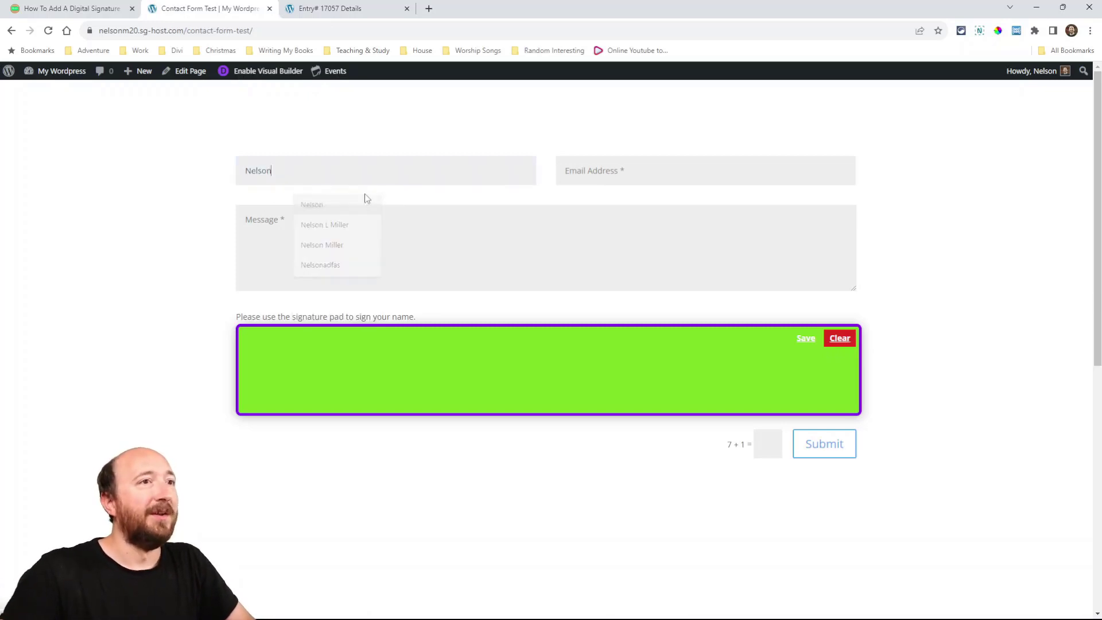
{"action": "left_click", "coordinate": [705, 170]}
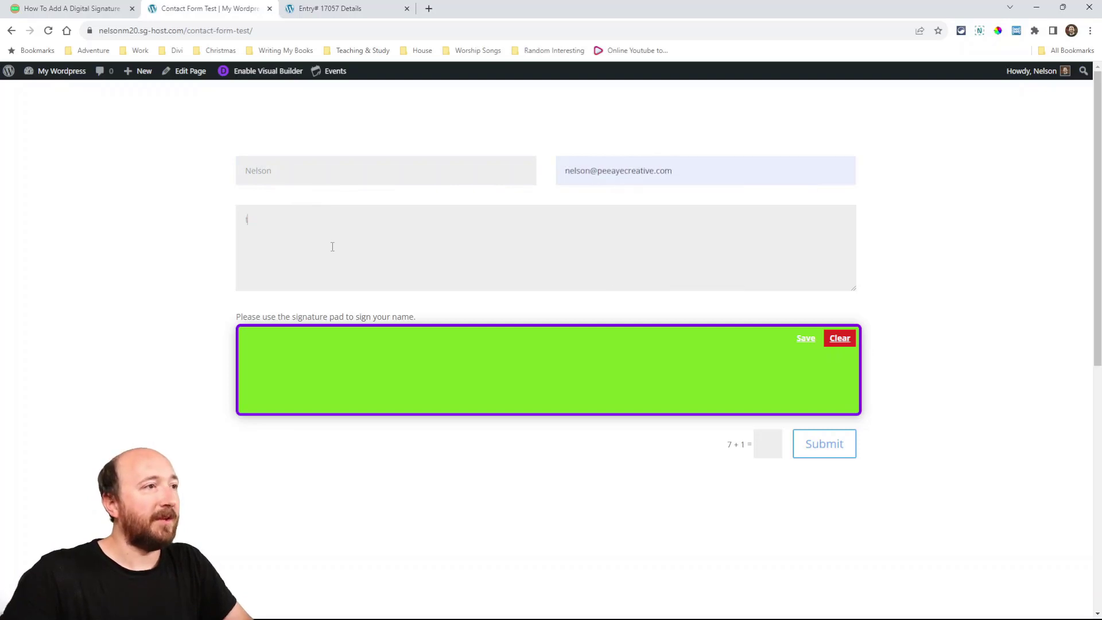
{"action": "type", "text": "test"}
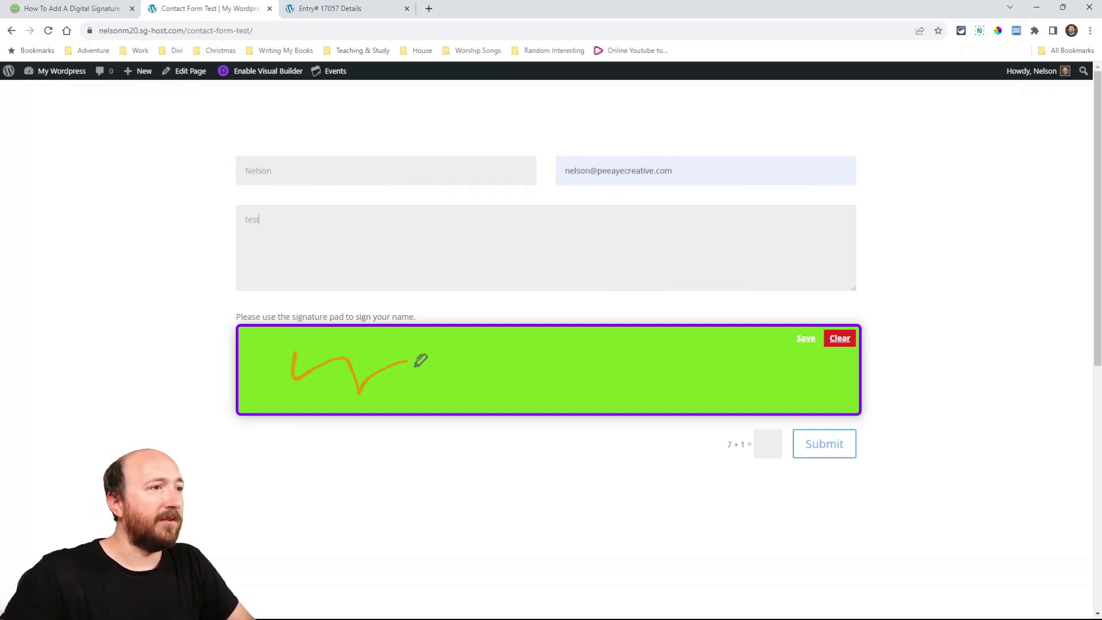
Step: Draw a signature on the green pad, save and confirm it, then answer the addition question
{"action": "left_click_drag", "start_coordinate": [415, 363], "coordinate": [707, 373]}
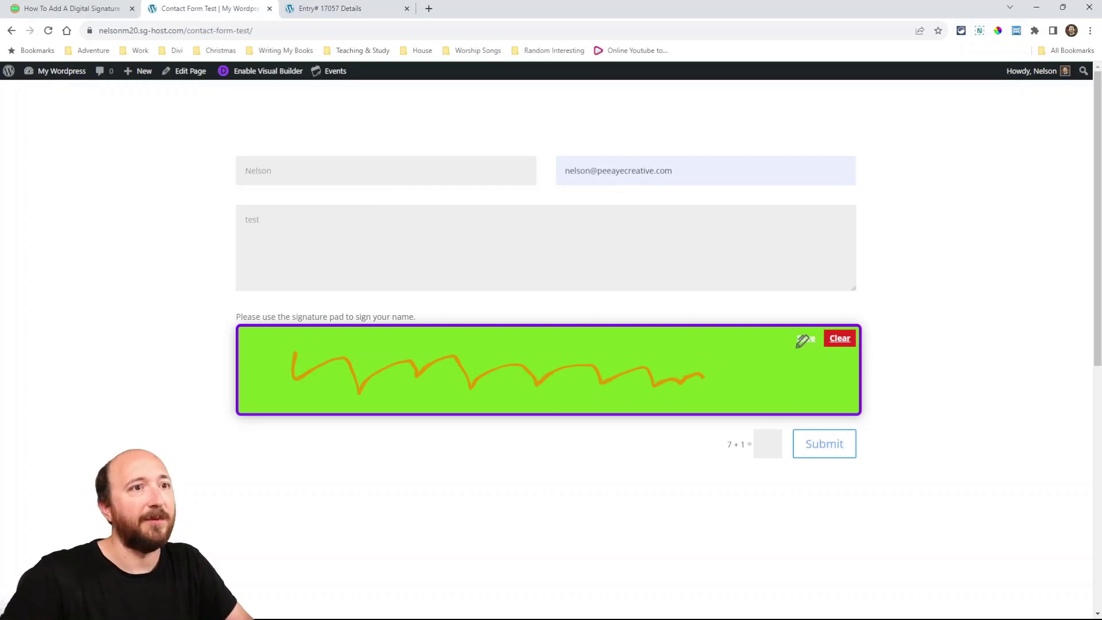
{"action": "left_click", "coordinate": [806, 338]}
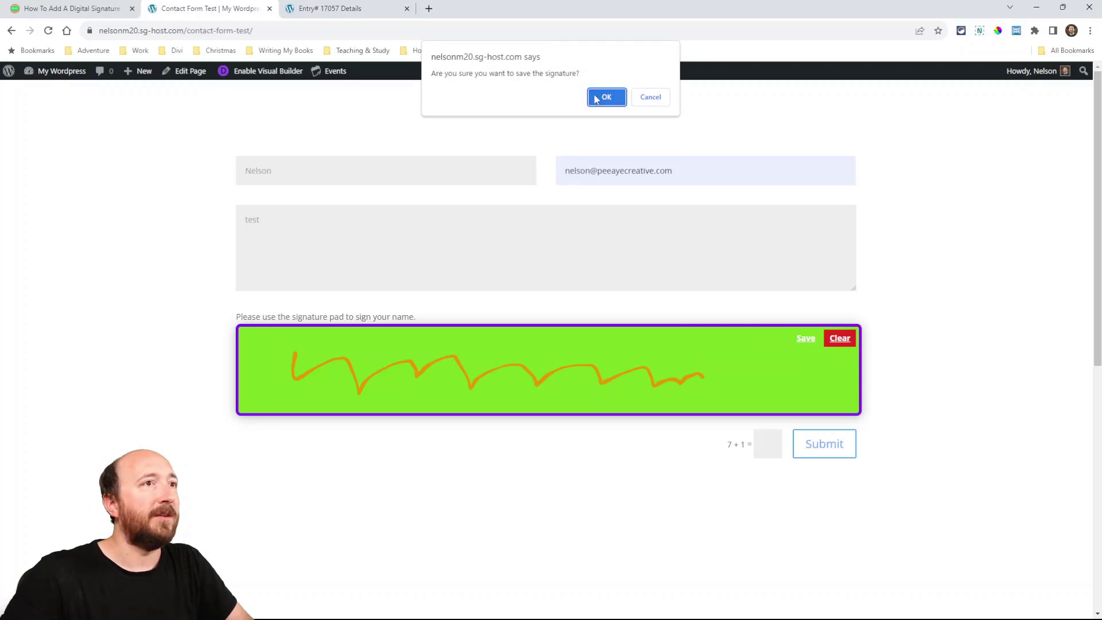
{"action": "left_click", "coordinate": [606, 97]}
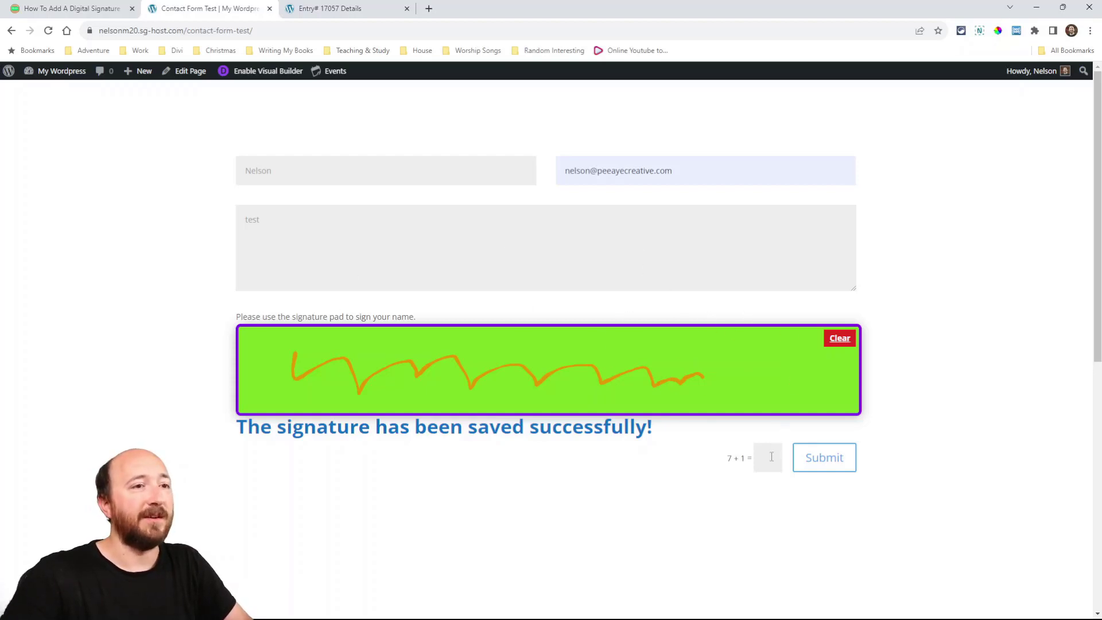
{"action": "left_click", "coordinate": [345, 9]}
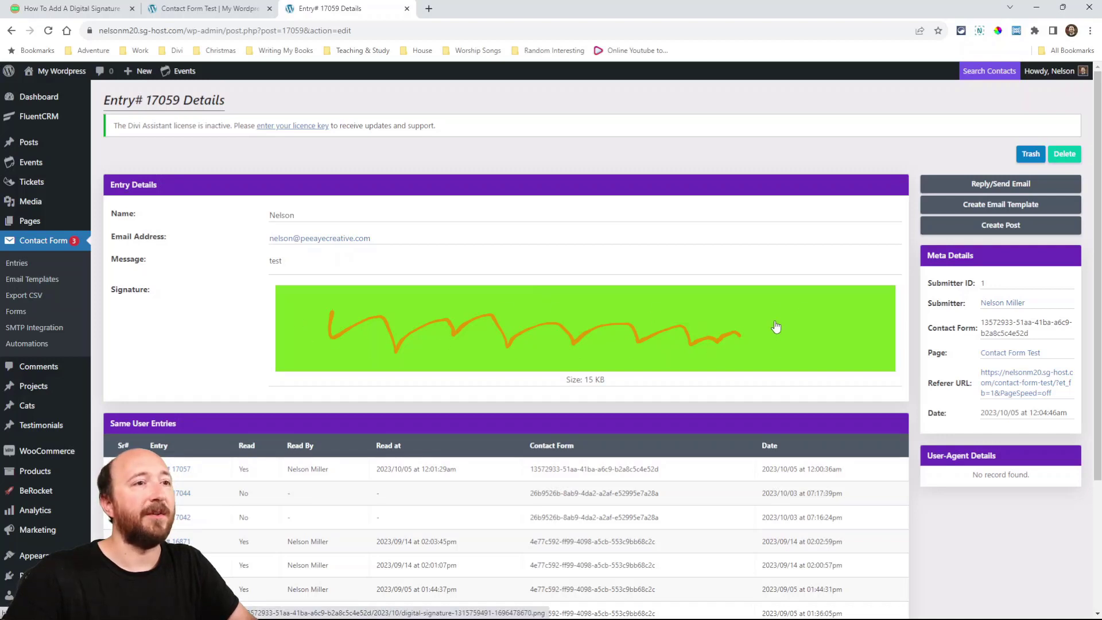
{"action": "mouse_move", "coordinate": [393, 332]}
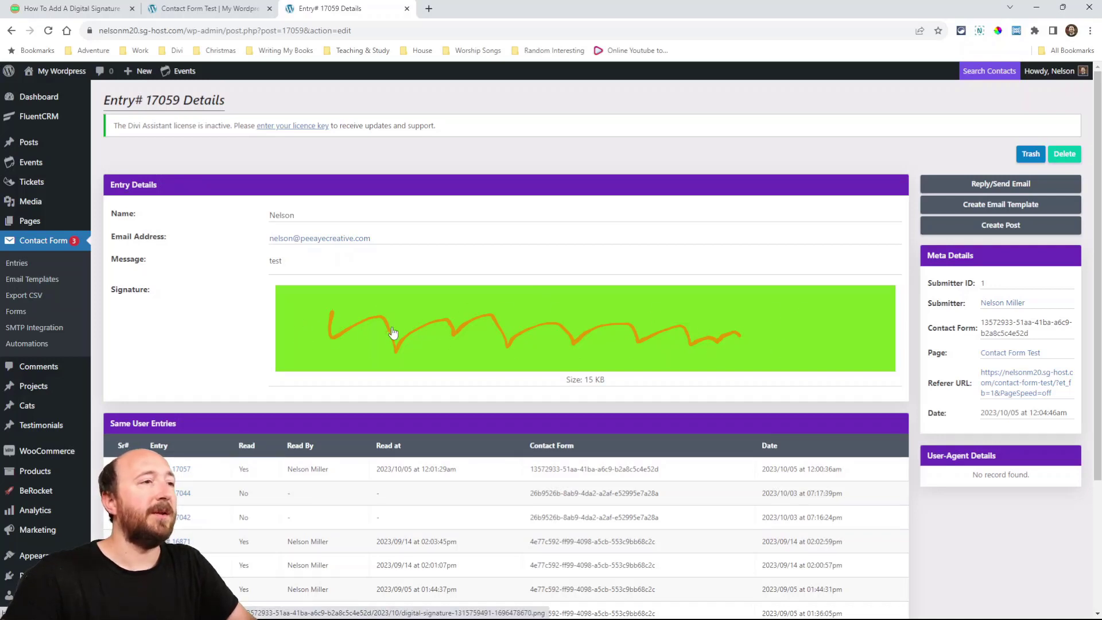
{"action": "mouse_move", "coordinate": [322, 318]}
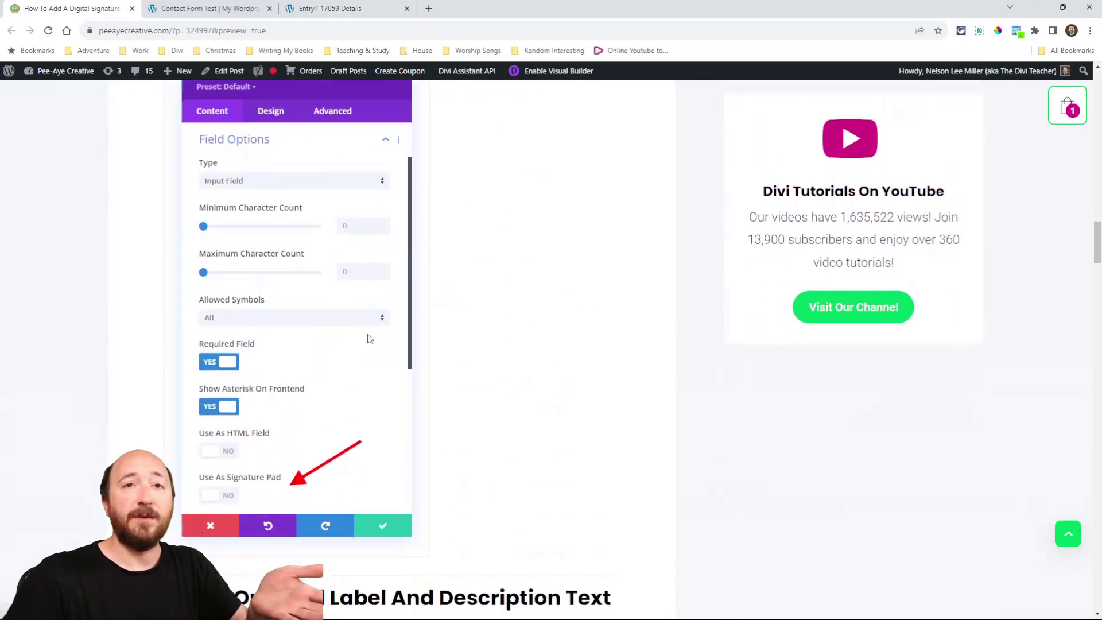
Step: Scroll the tutorial through sections 3 and 4 to the signature pad design step
{"action": "scroll", "scroll_direction": "down", "scroll_amount": 3}
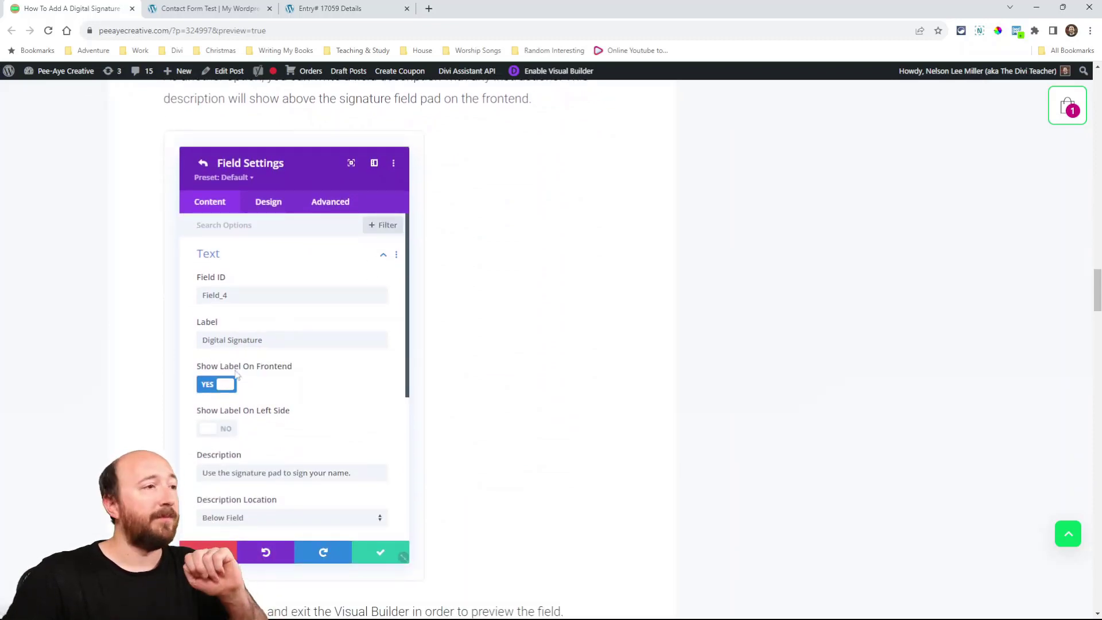
{"action": "scroll", "scroll_direction": "down", "scroll_amount": 3}
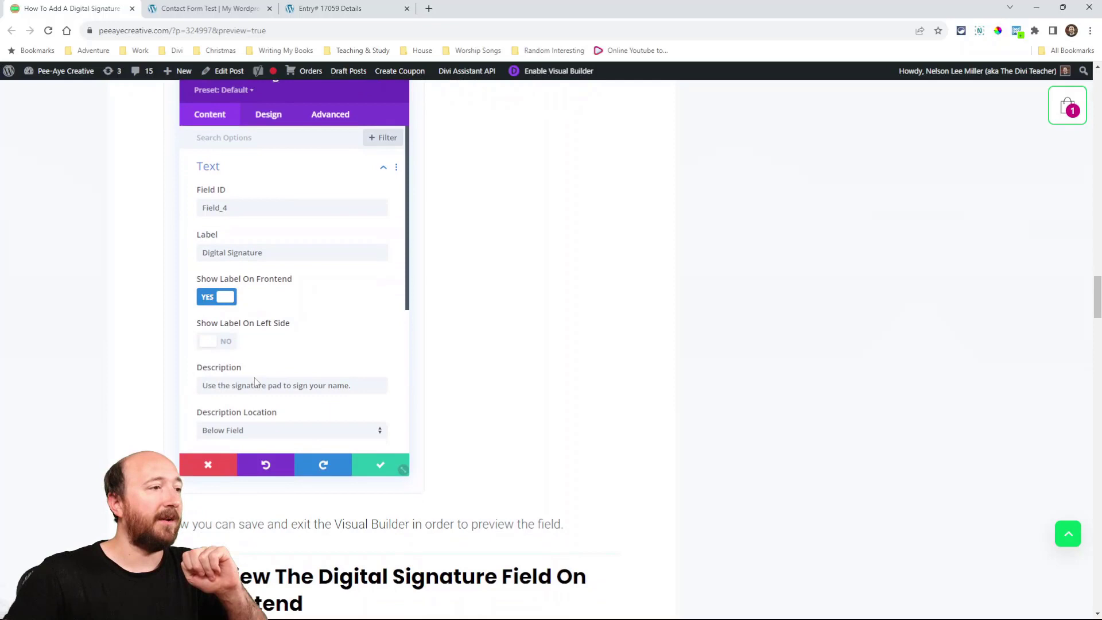
{"action": "scroll", "scroll_direction": "down", "scroll_amount": 3}
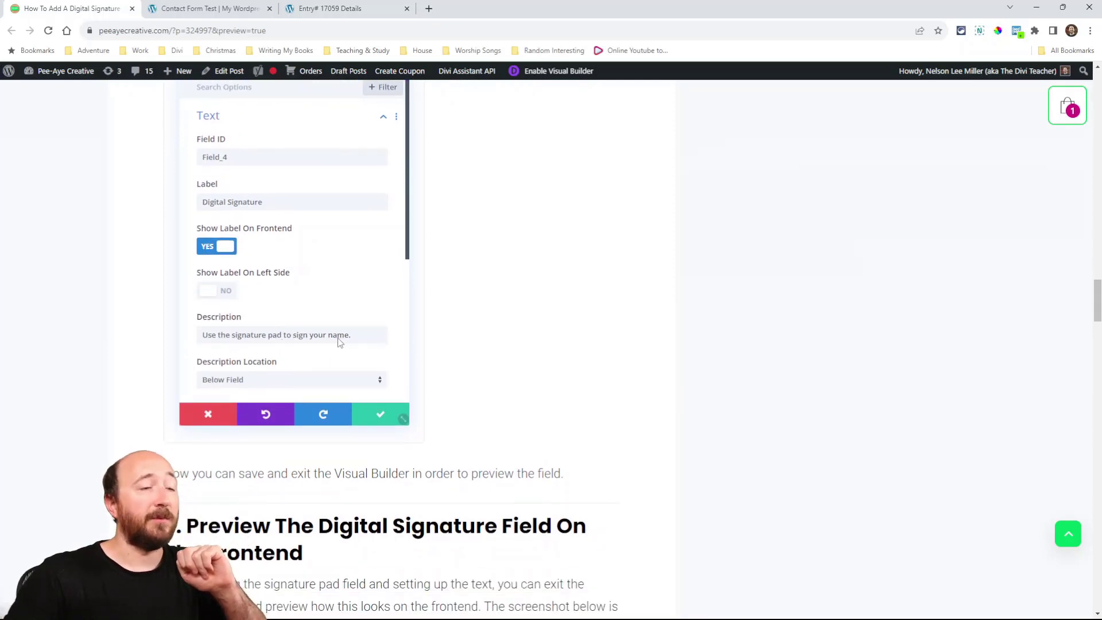
{"action": "scroll", "scroll_direction": "down", "scroll_amount": 3}
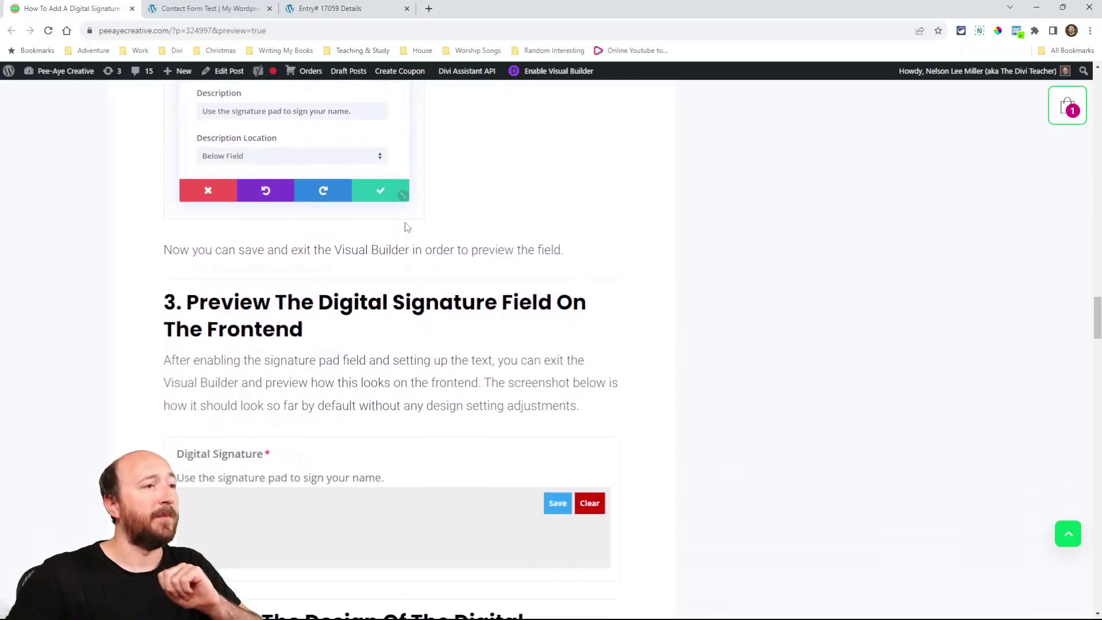
{"action": "scroll", "scroll_direction": "down", "scroll_amount": 3}
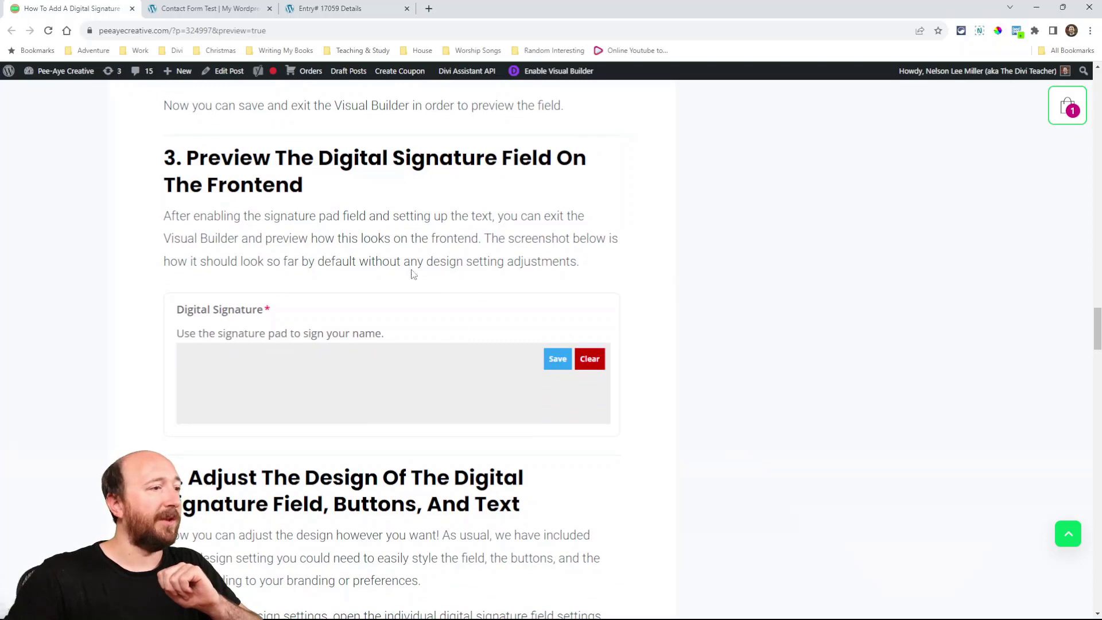
{"action": "scroll", "scroll_direction": "down", "scroll_amount": 3}
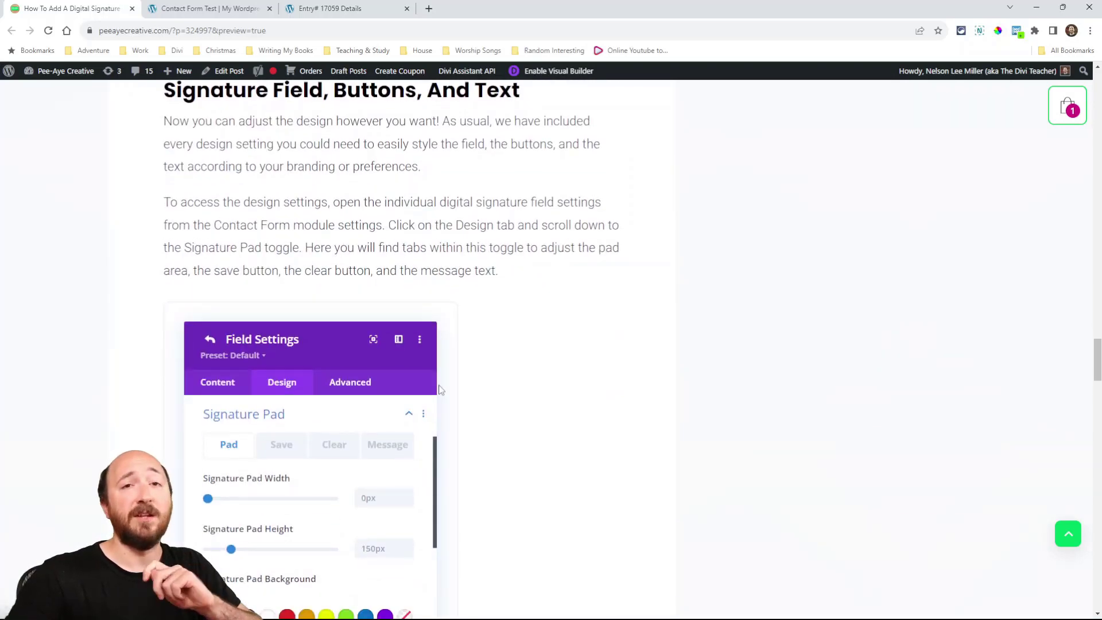